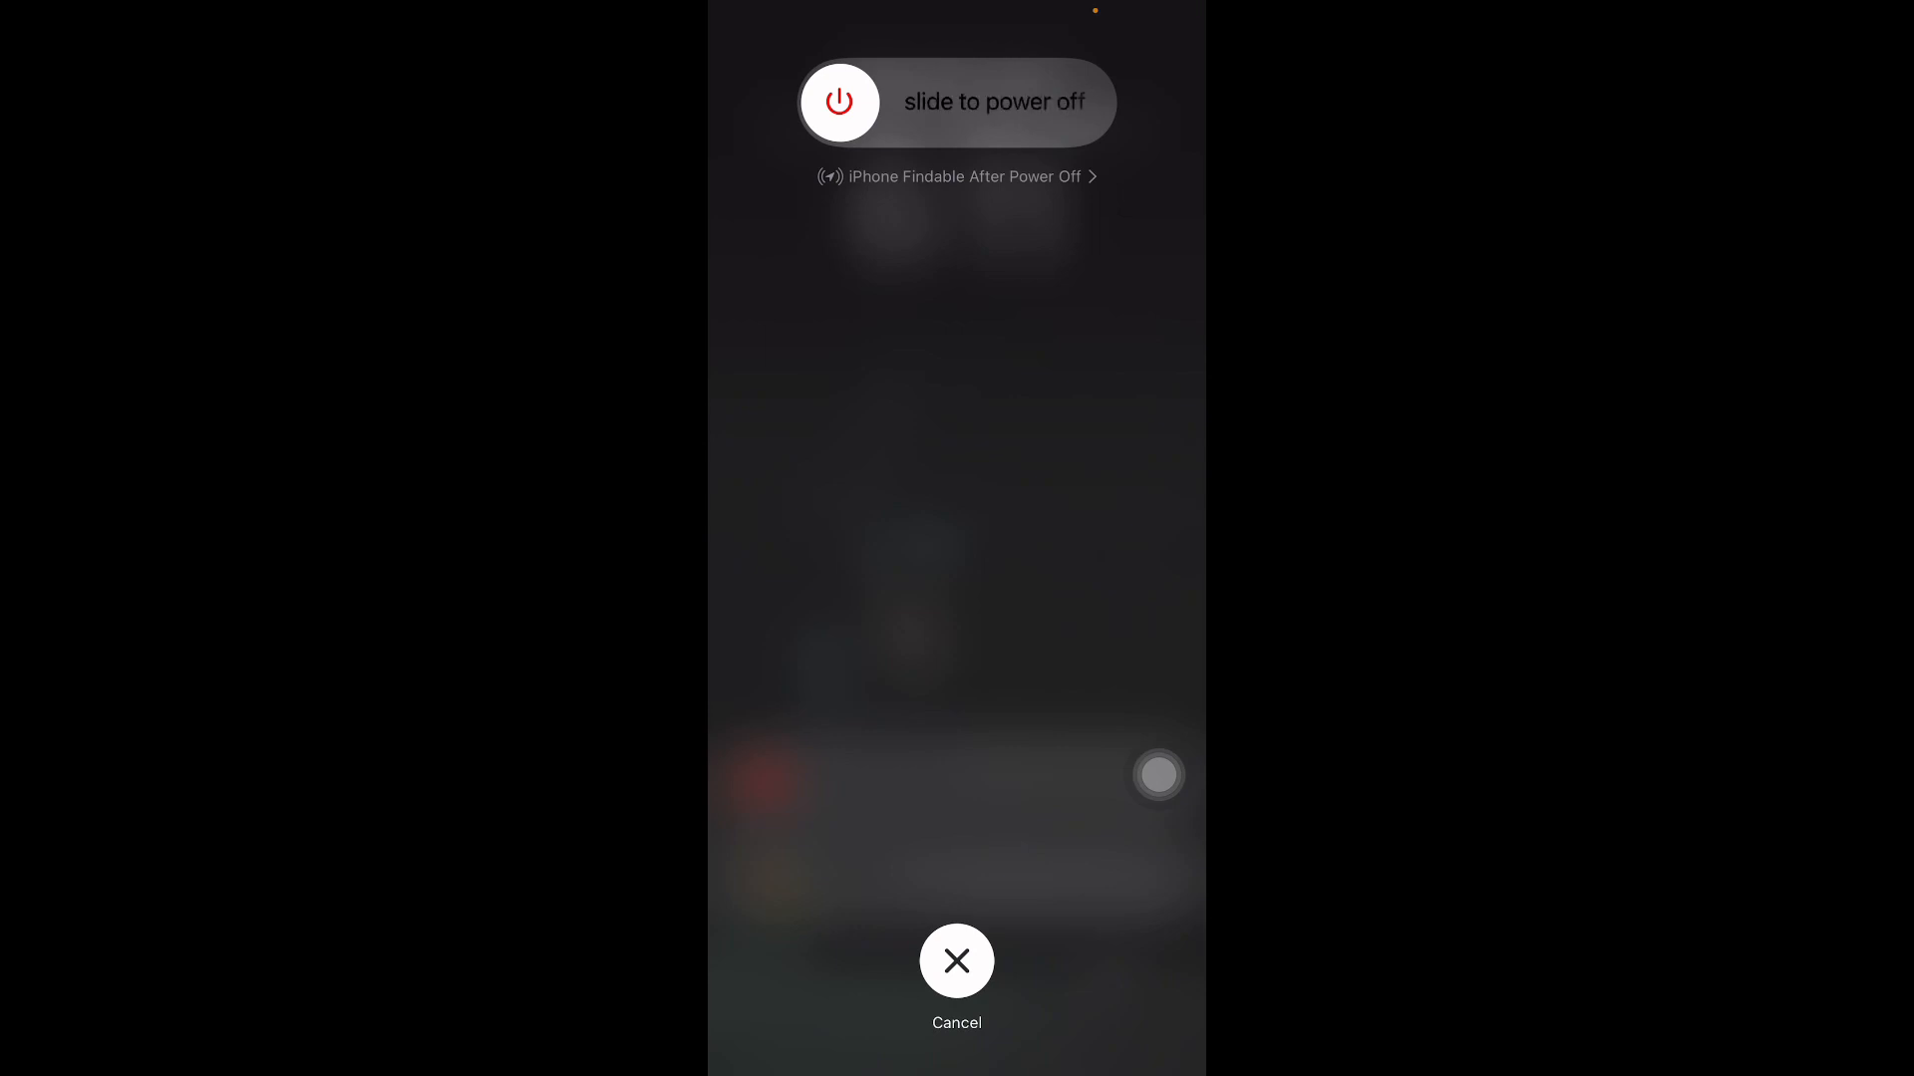
Dismiss the 'slide to power off' screen without shutting down the iPhone
click(956, 960)
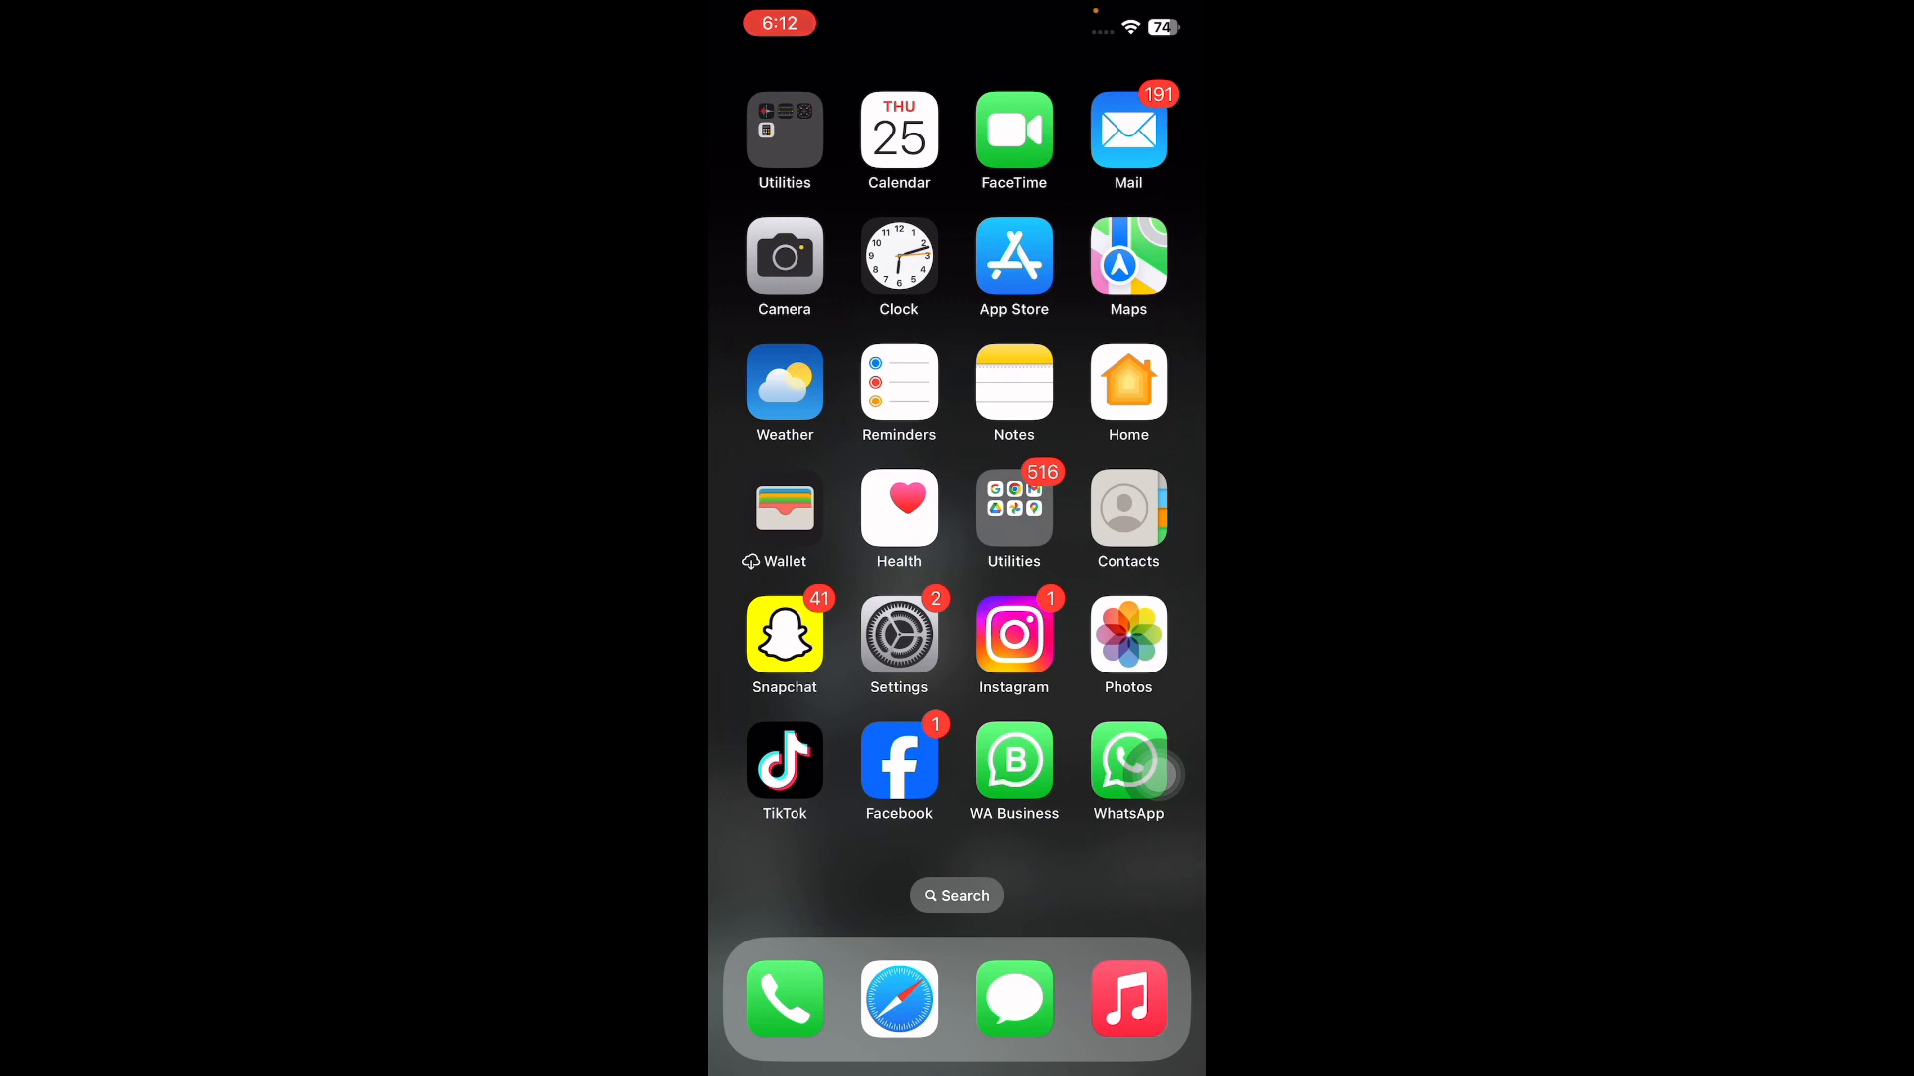
click(898, 635)
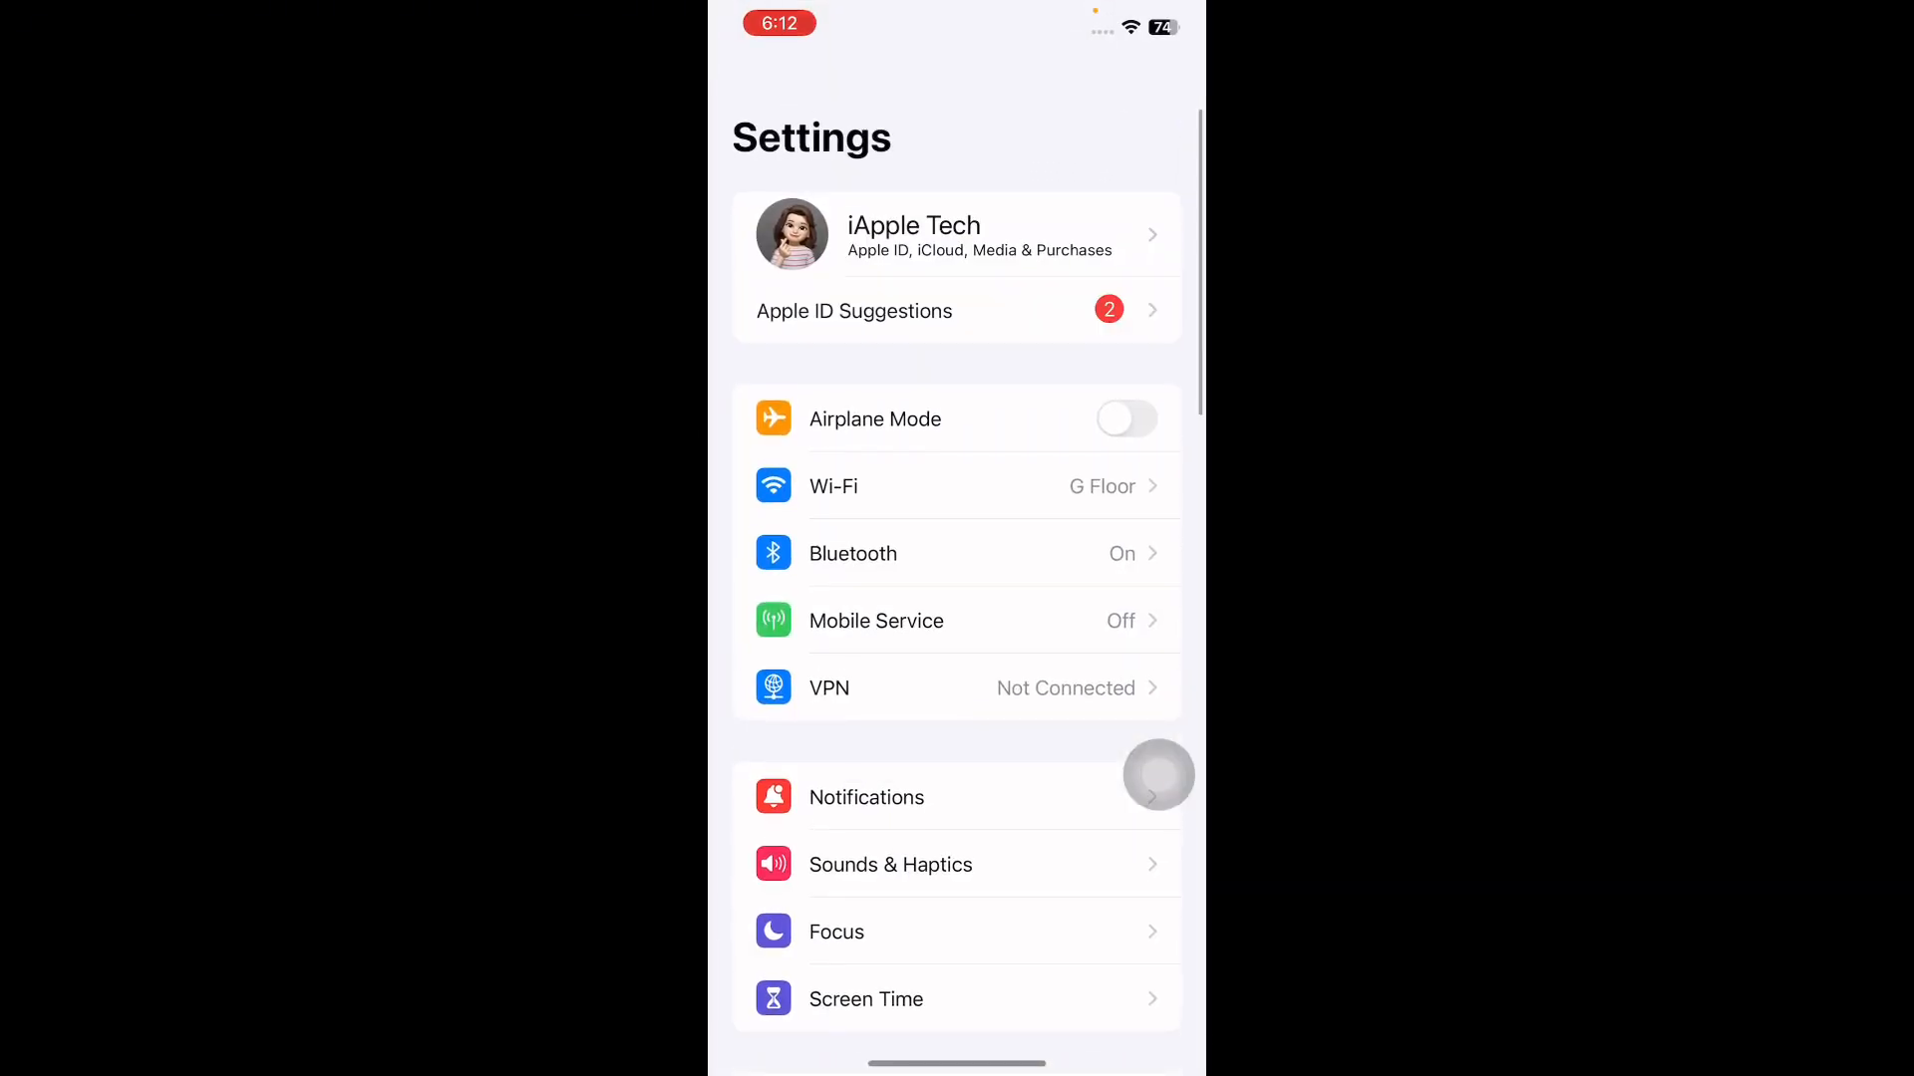
click(1158, 775)
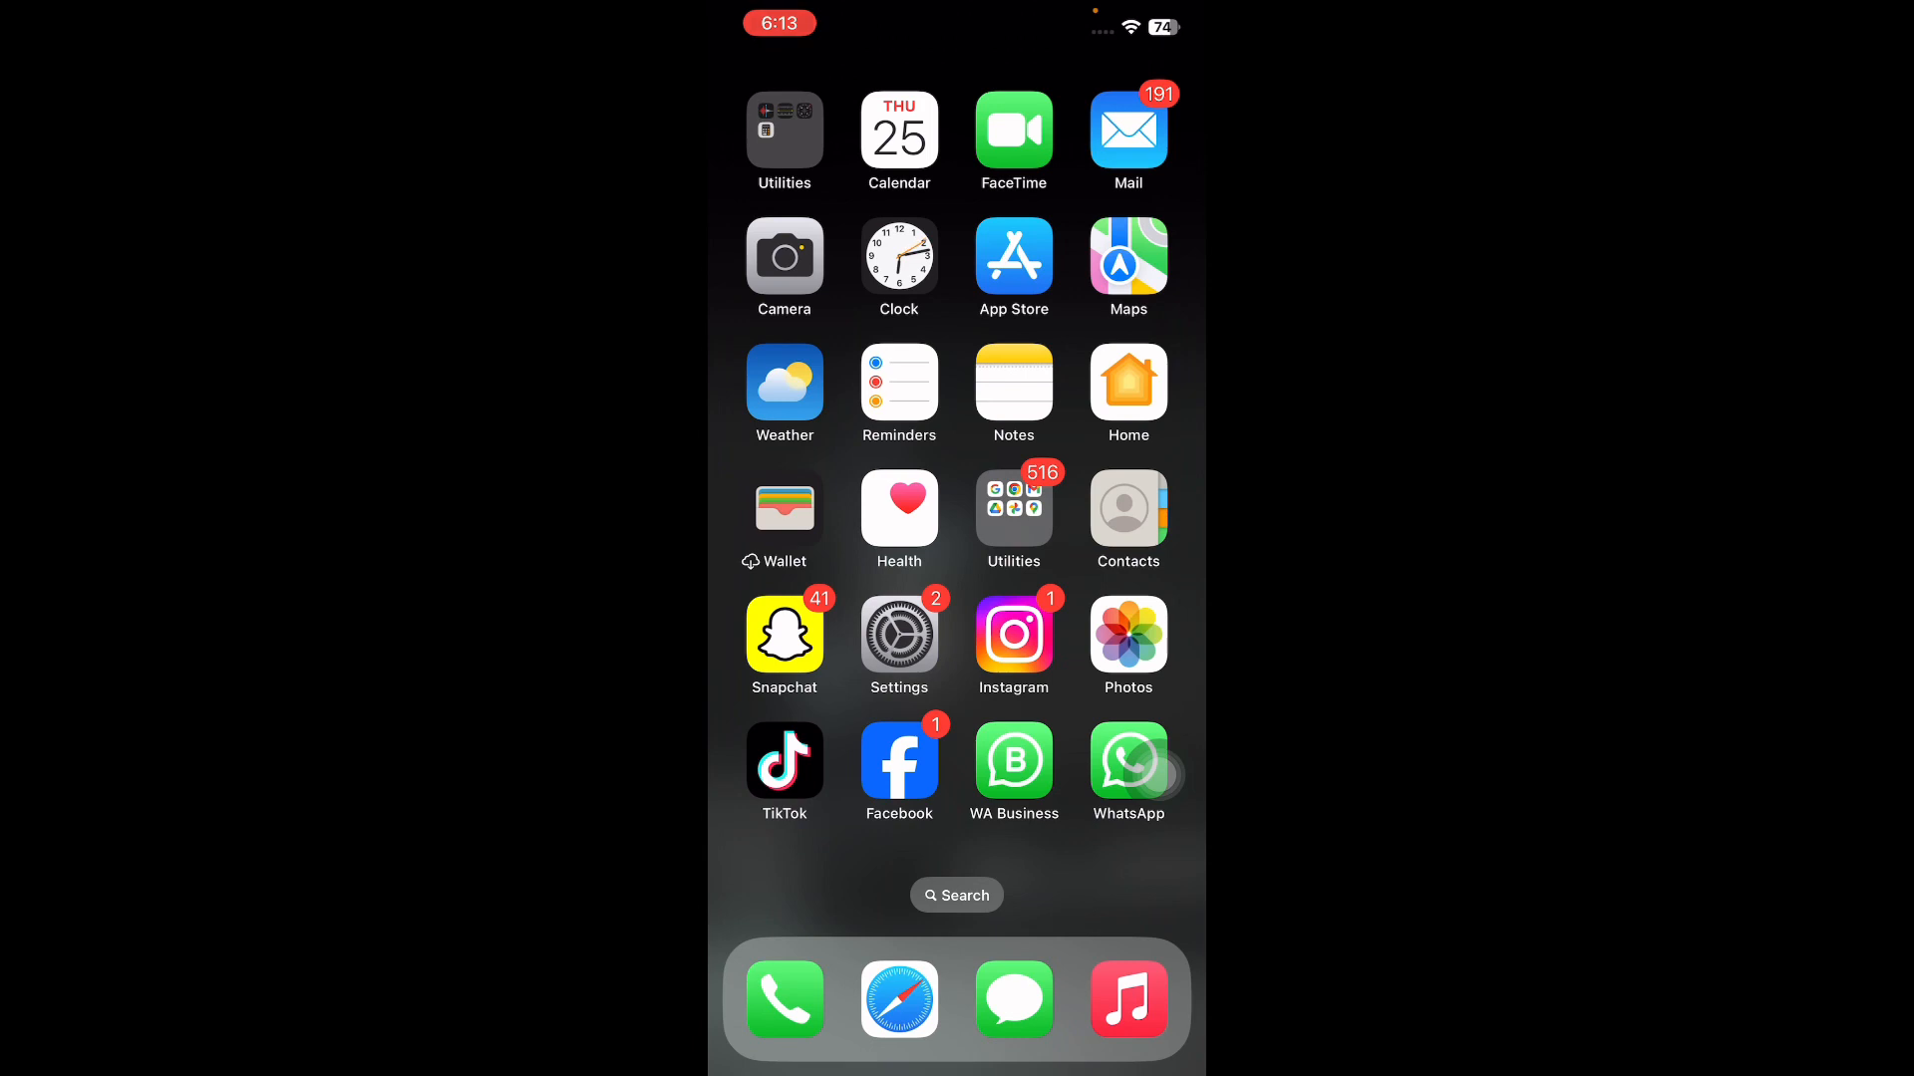
Go from Settings through General to VPN & Device Management and its VPN configurations
click(897, 636)
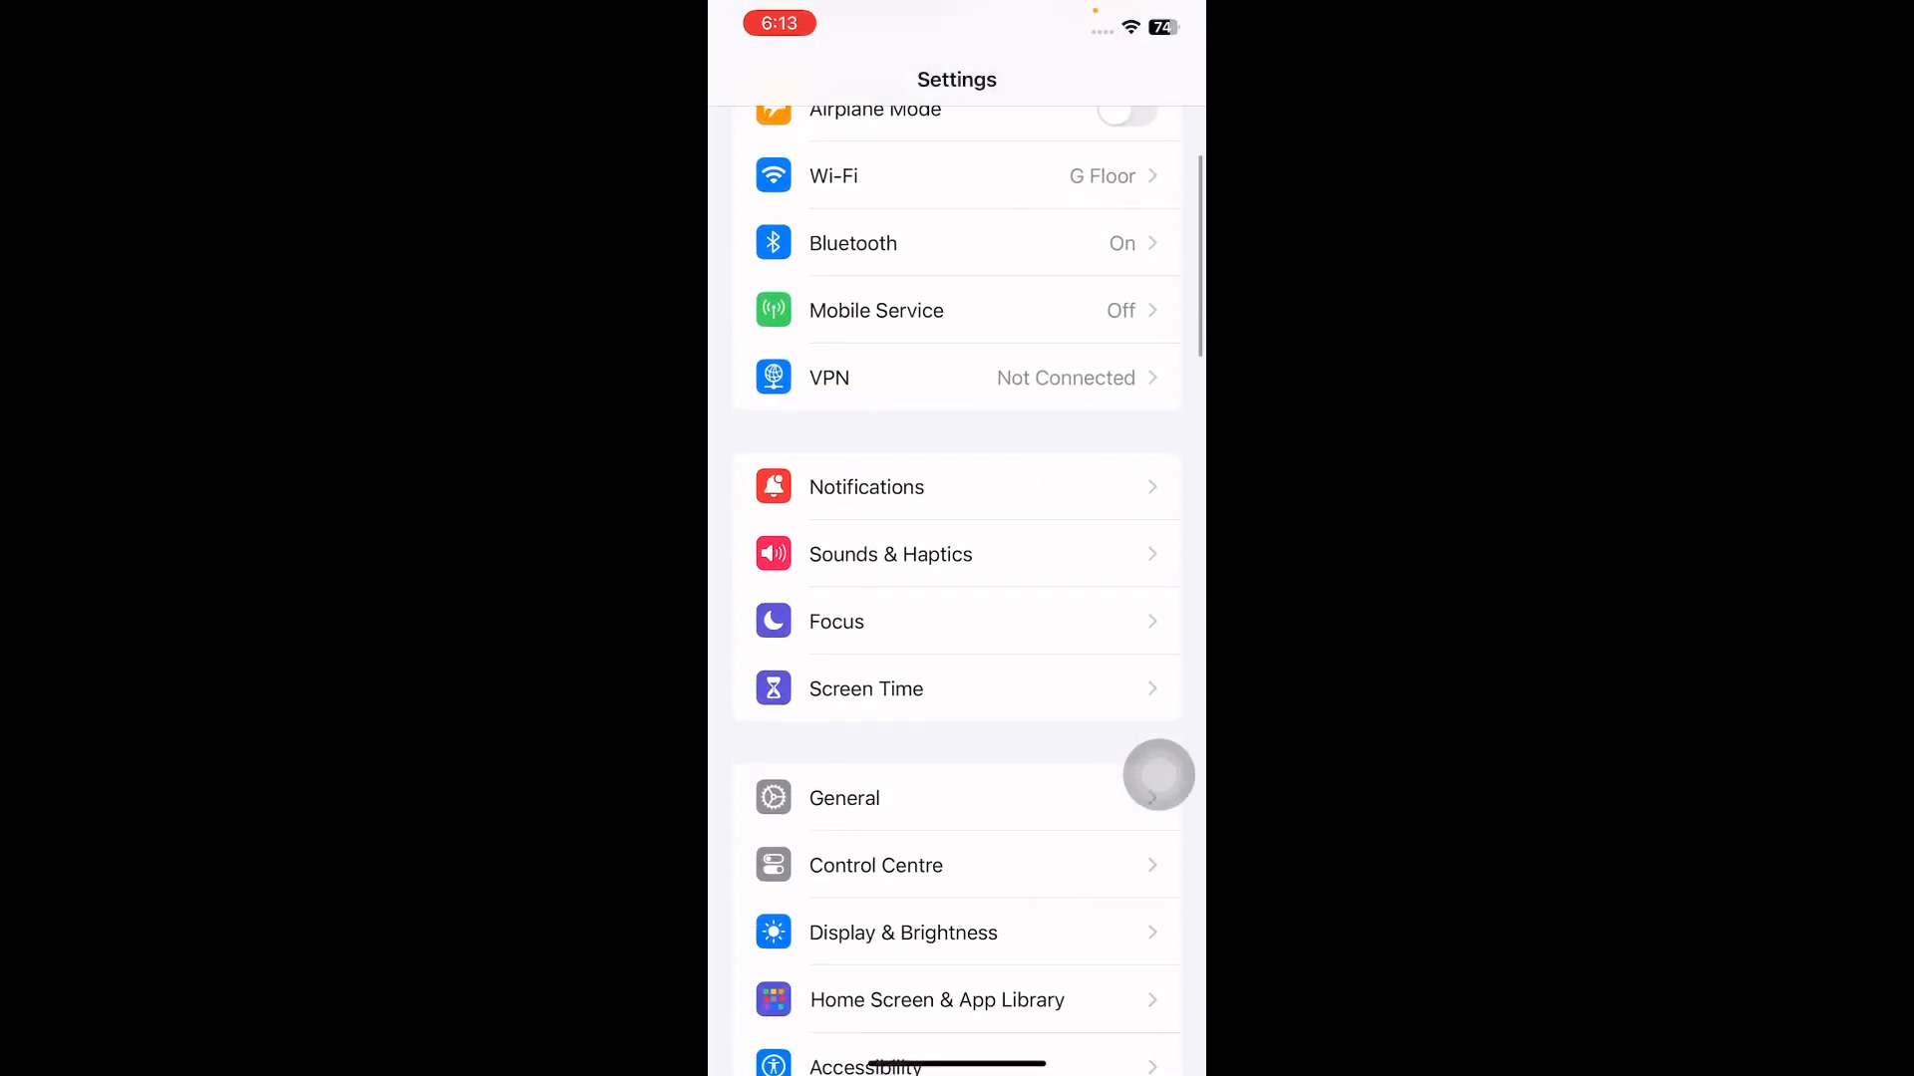
click(843, 798)
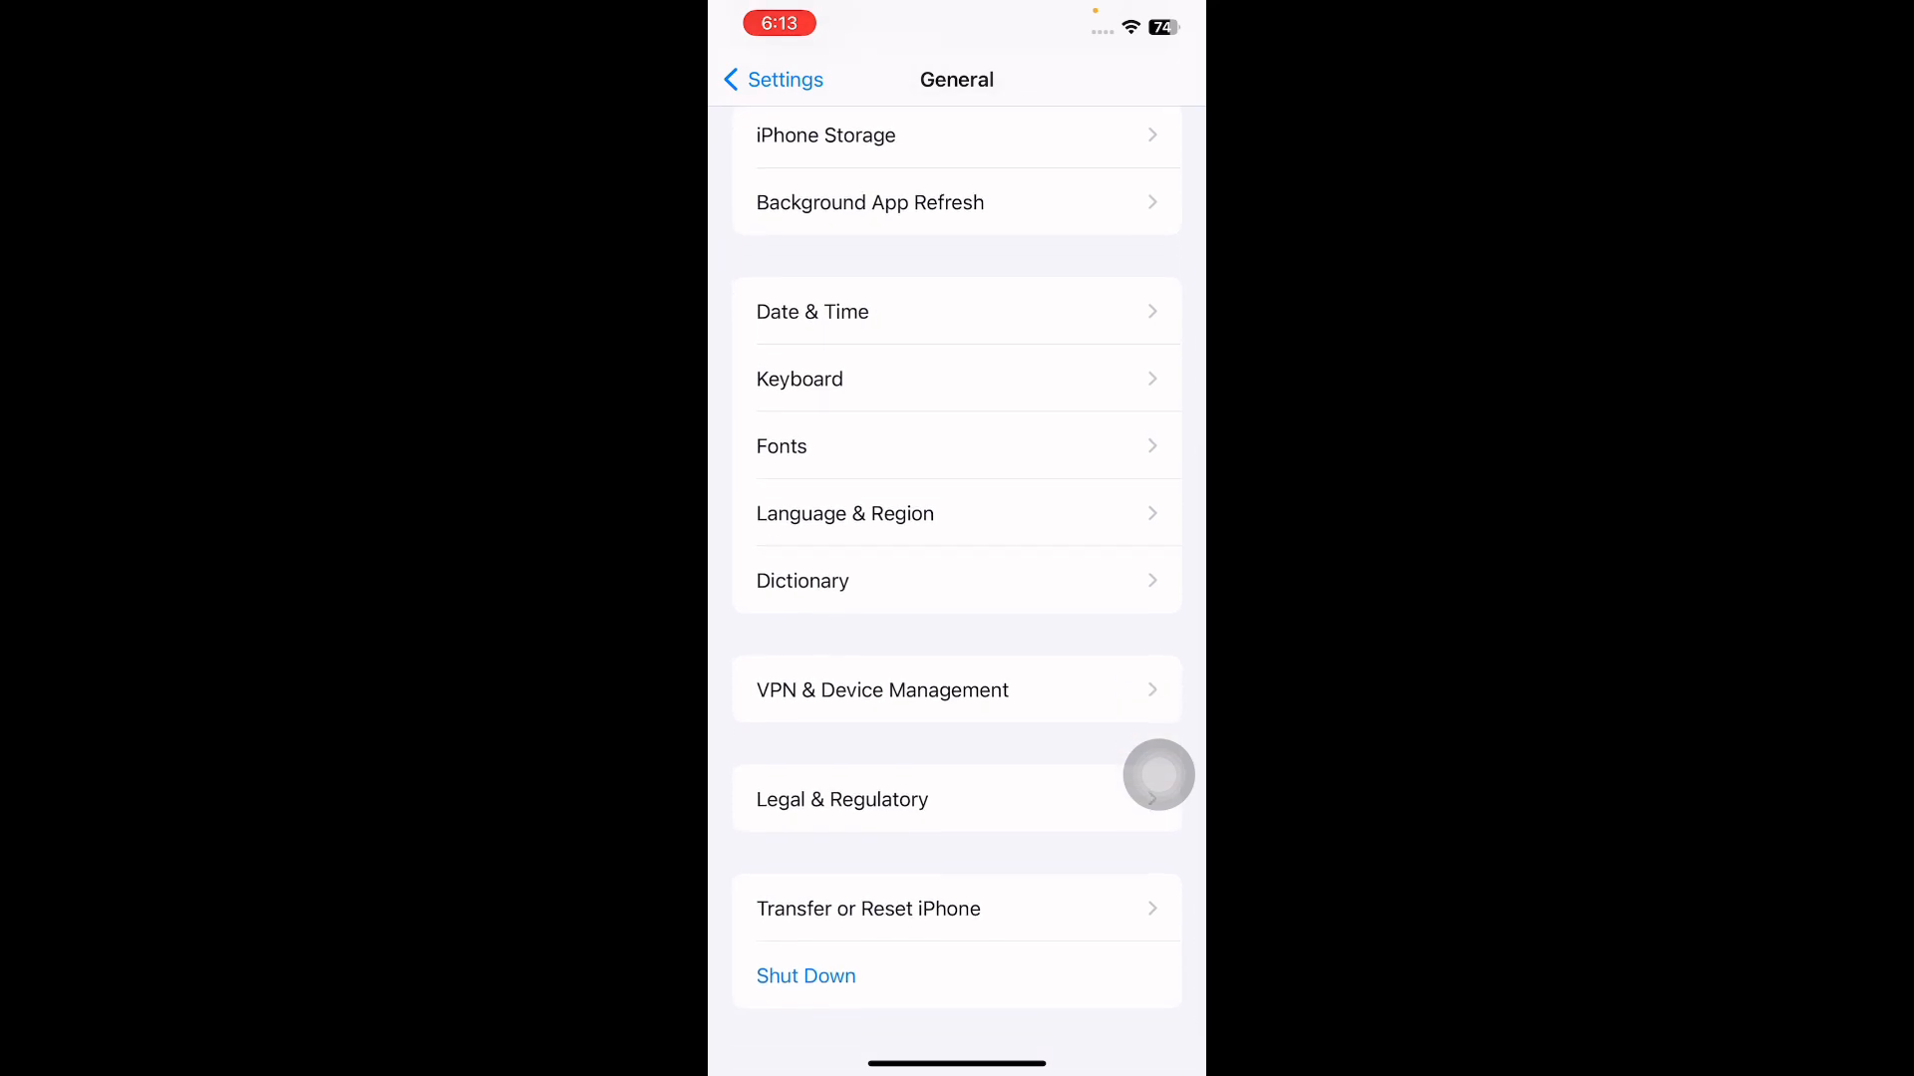
click(880, 689)
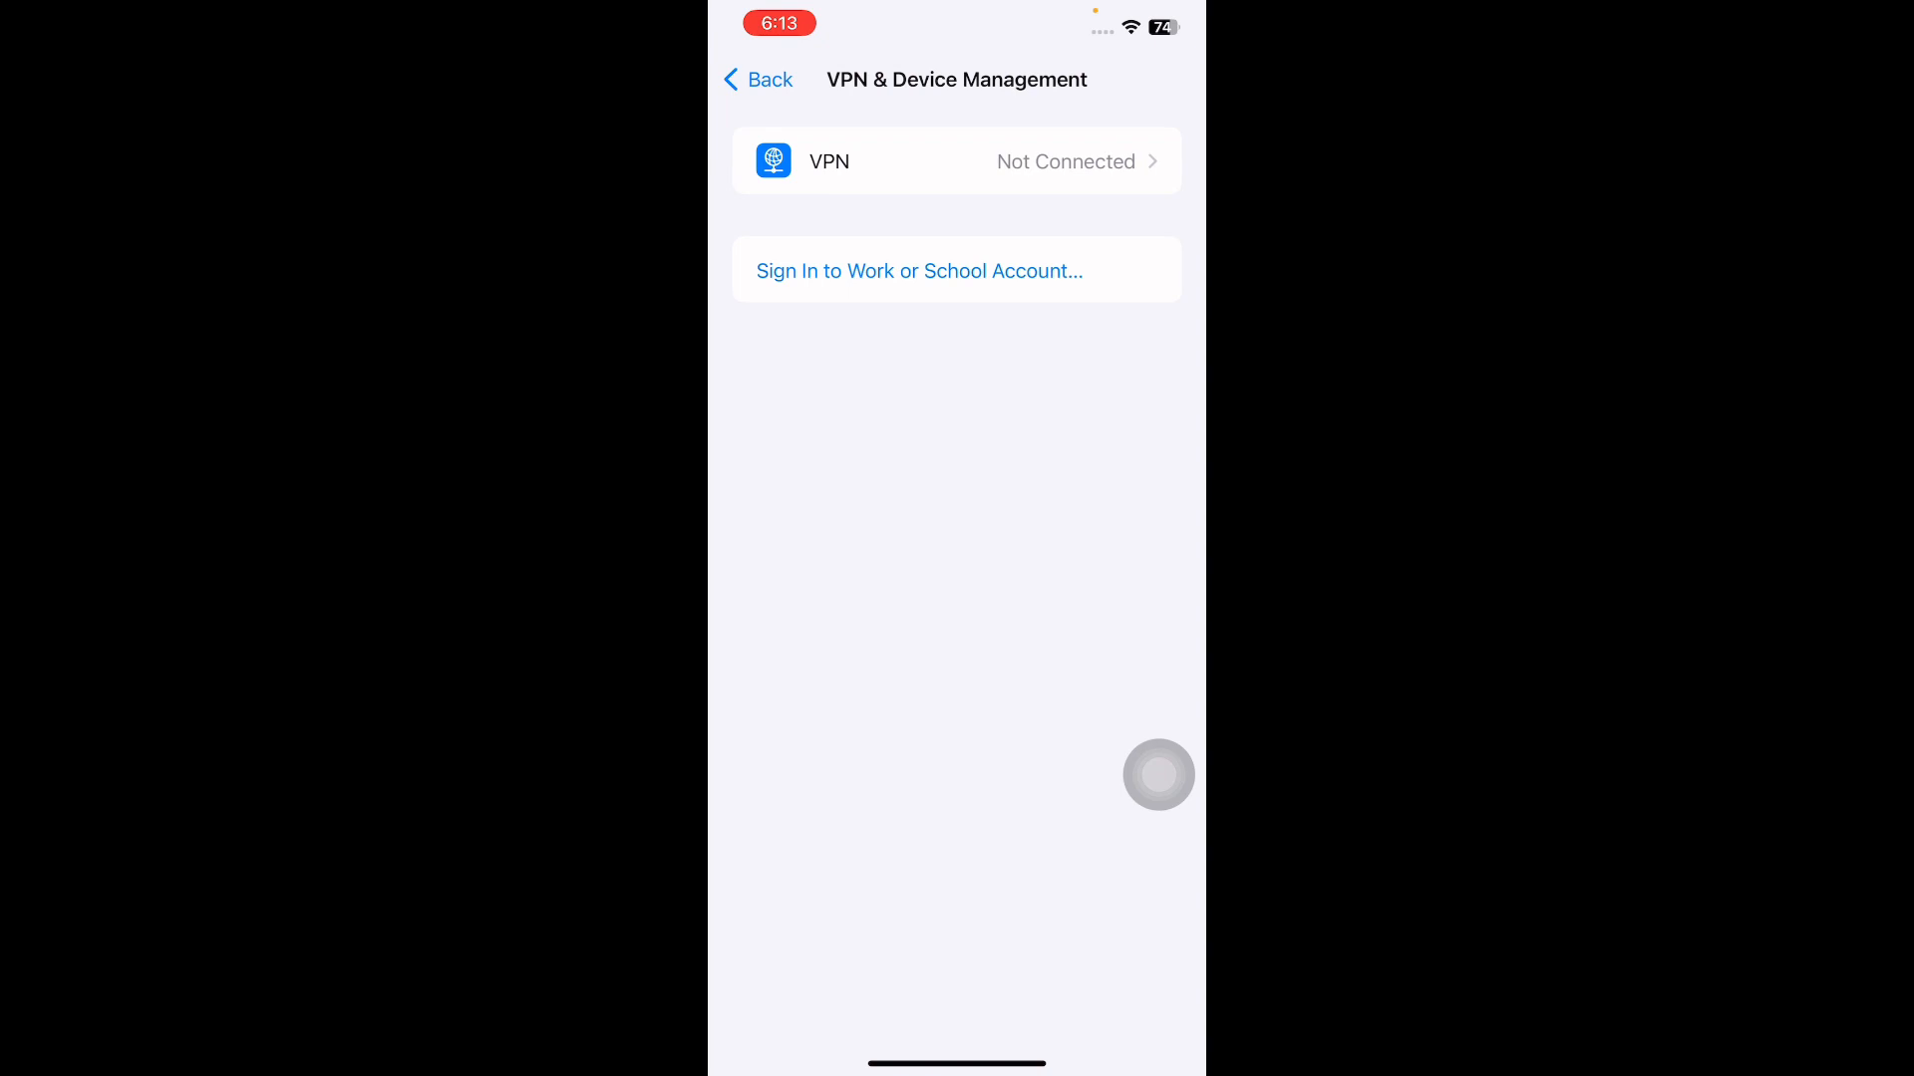
click(956, 162)
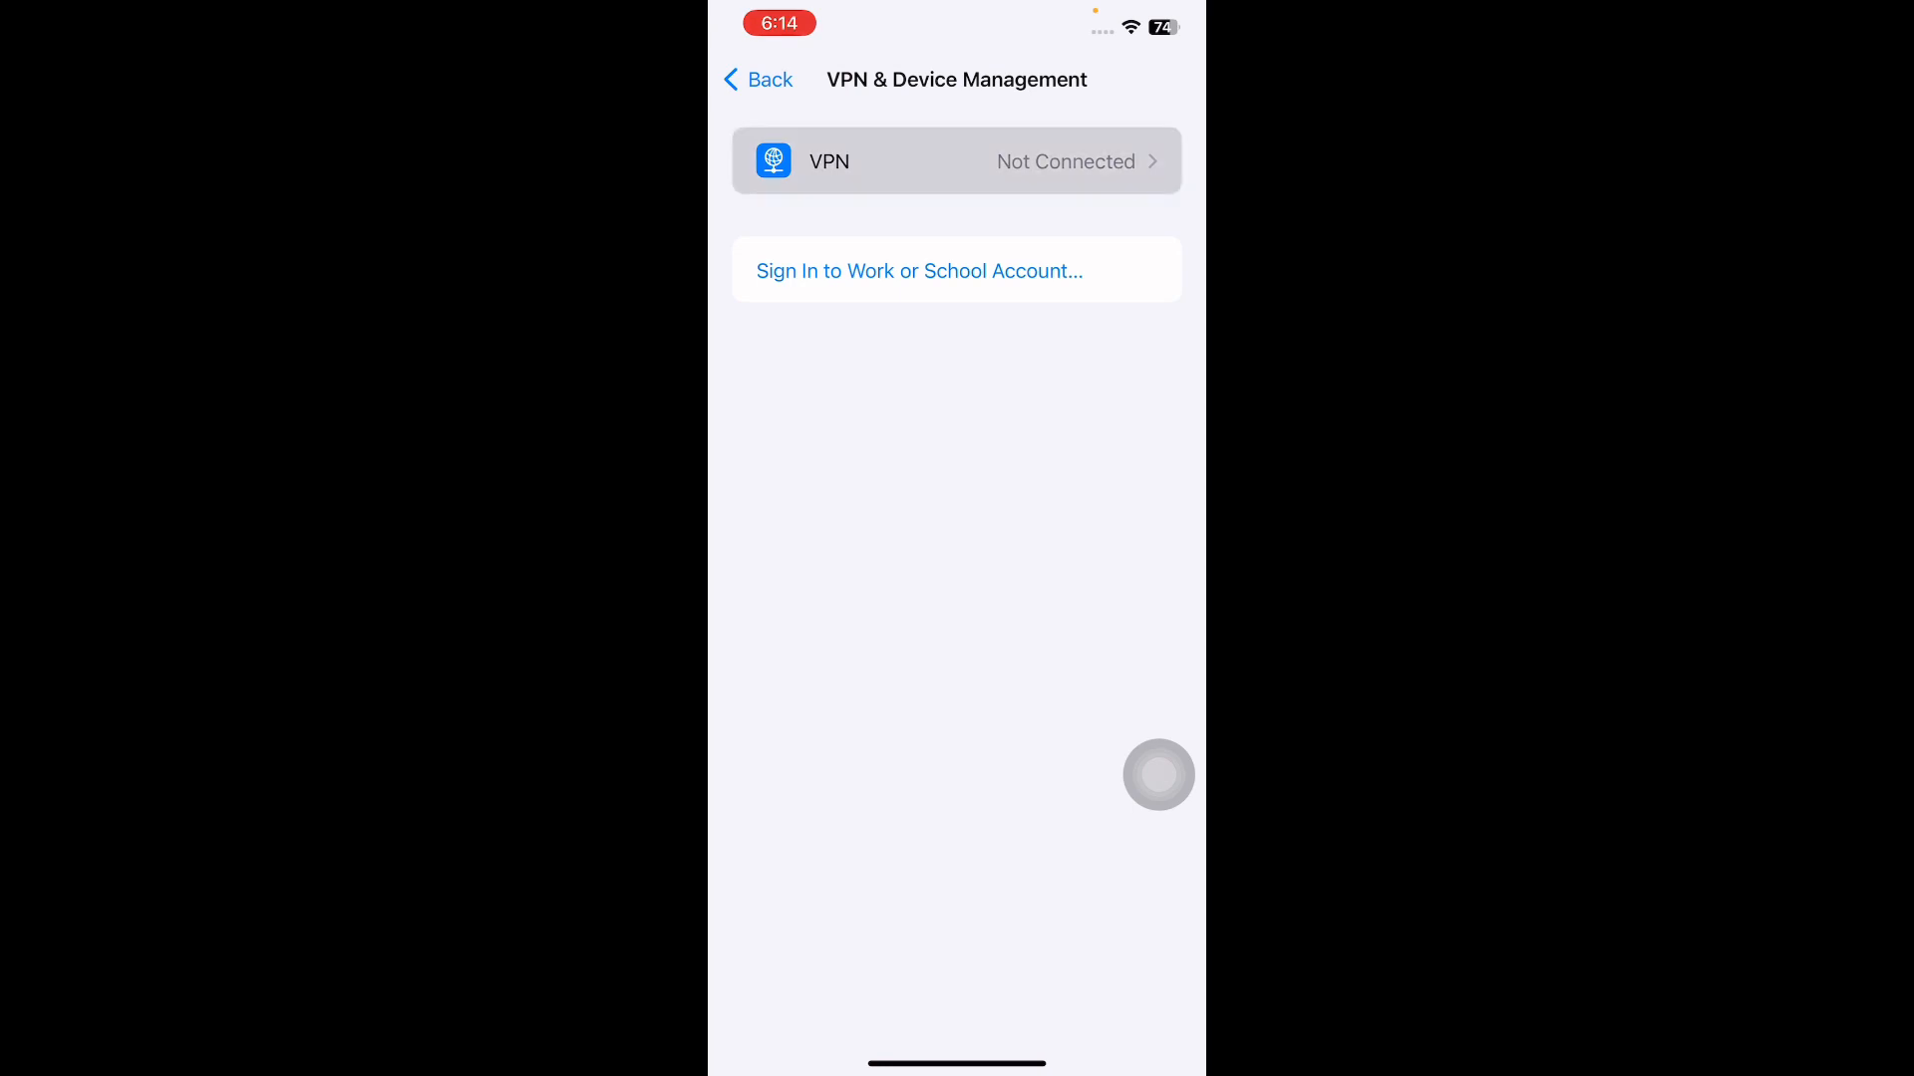
Open the VPN Proxy Master profile details, choose Delete VPN, and confirm
click(955, 161)
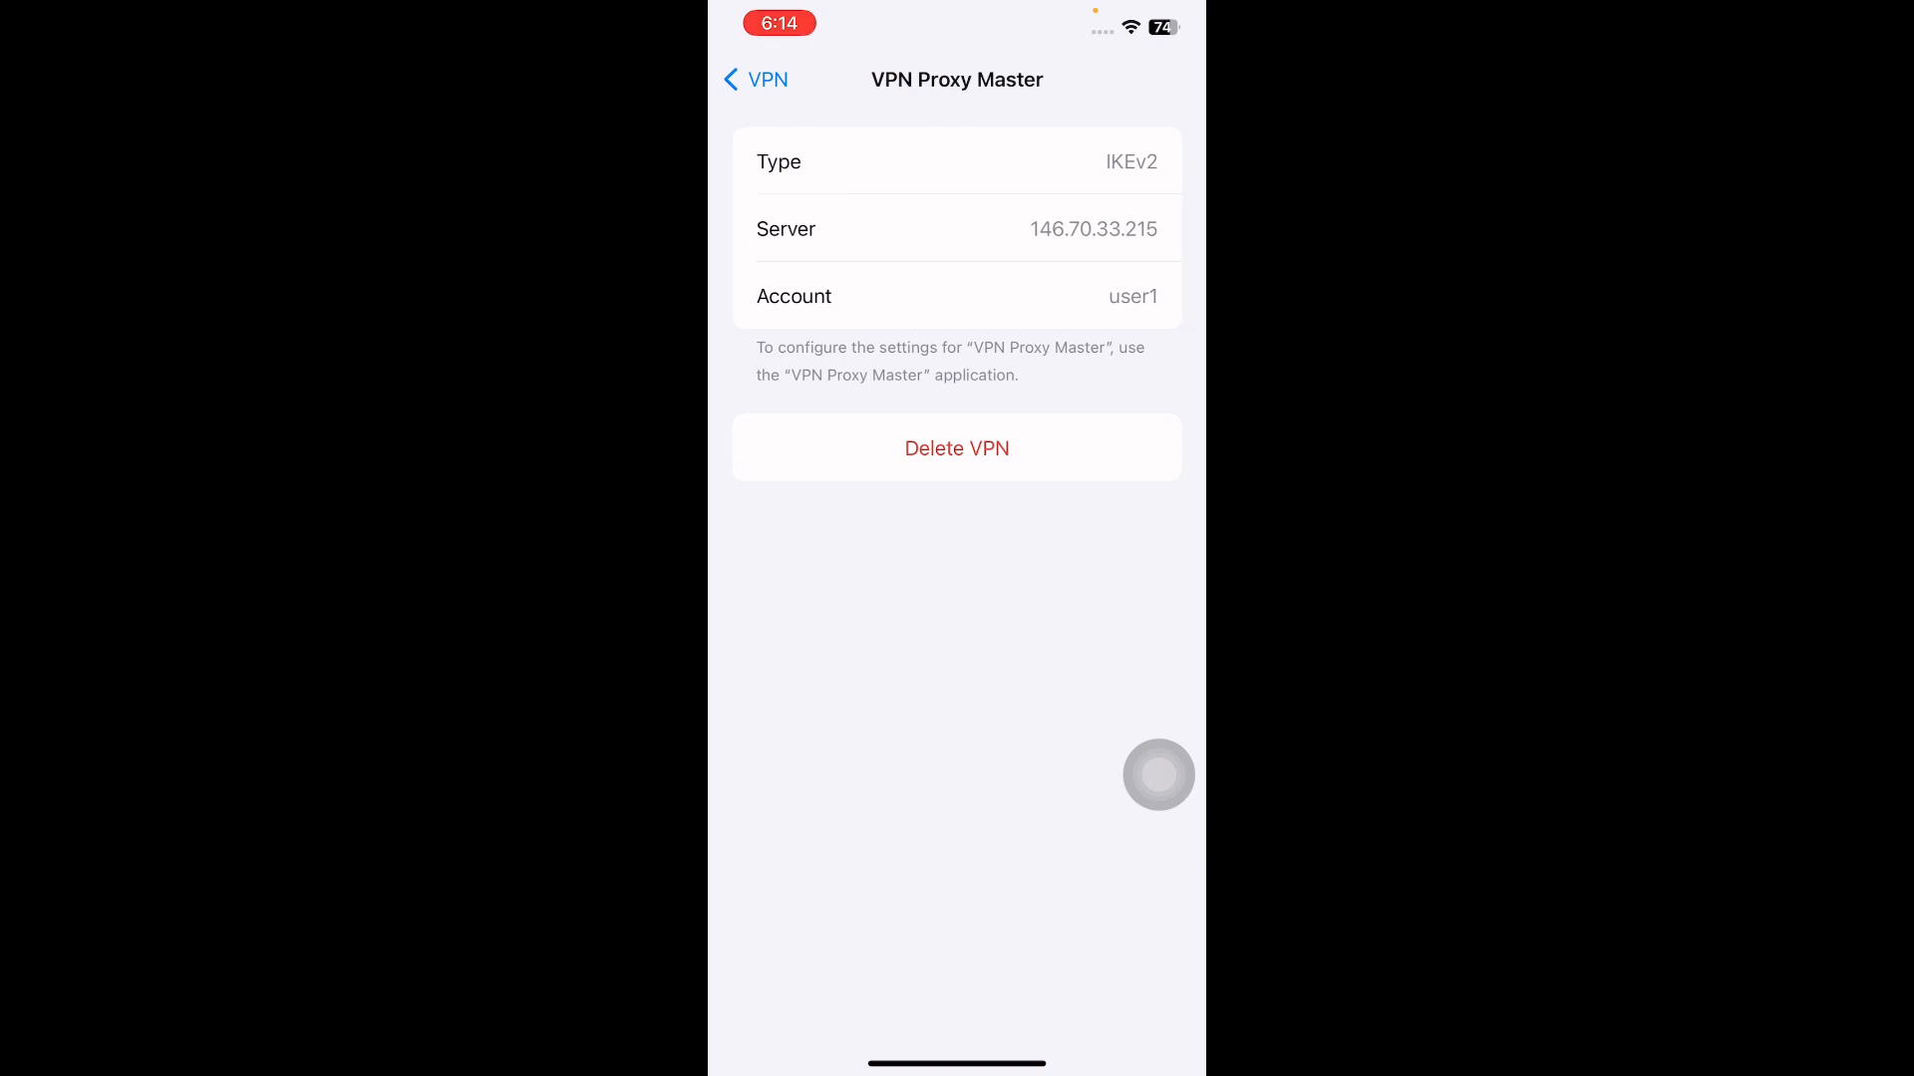
click(956, 447)
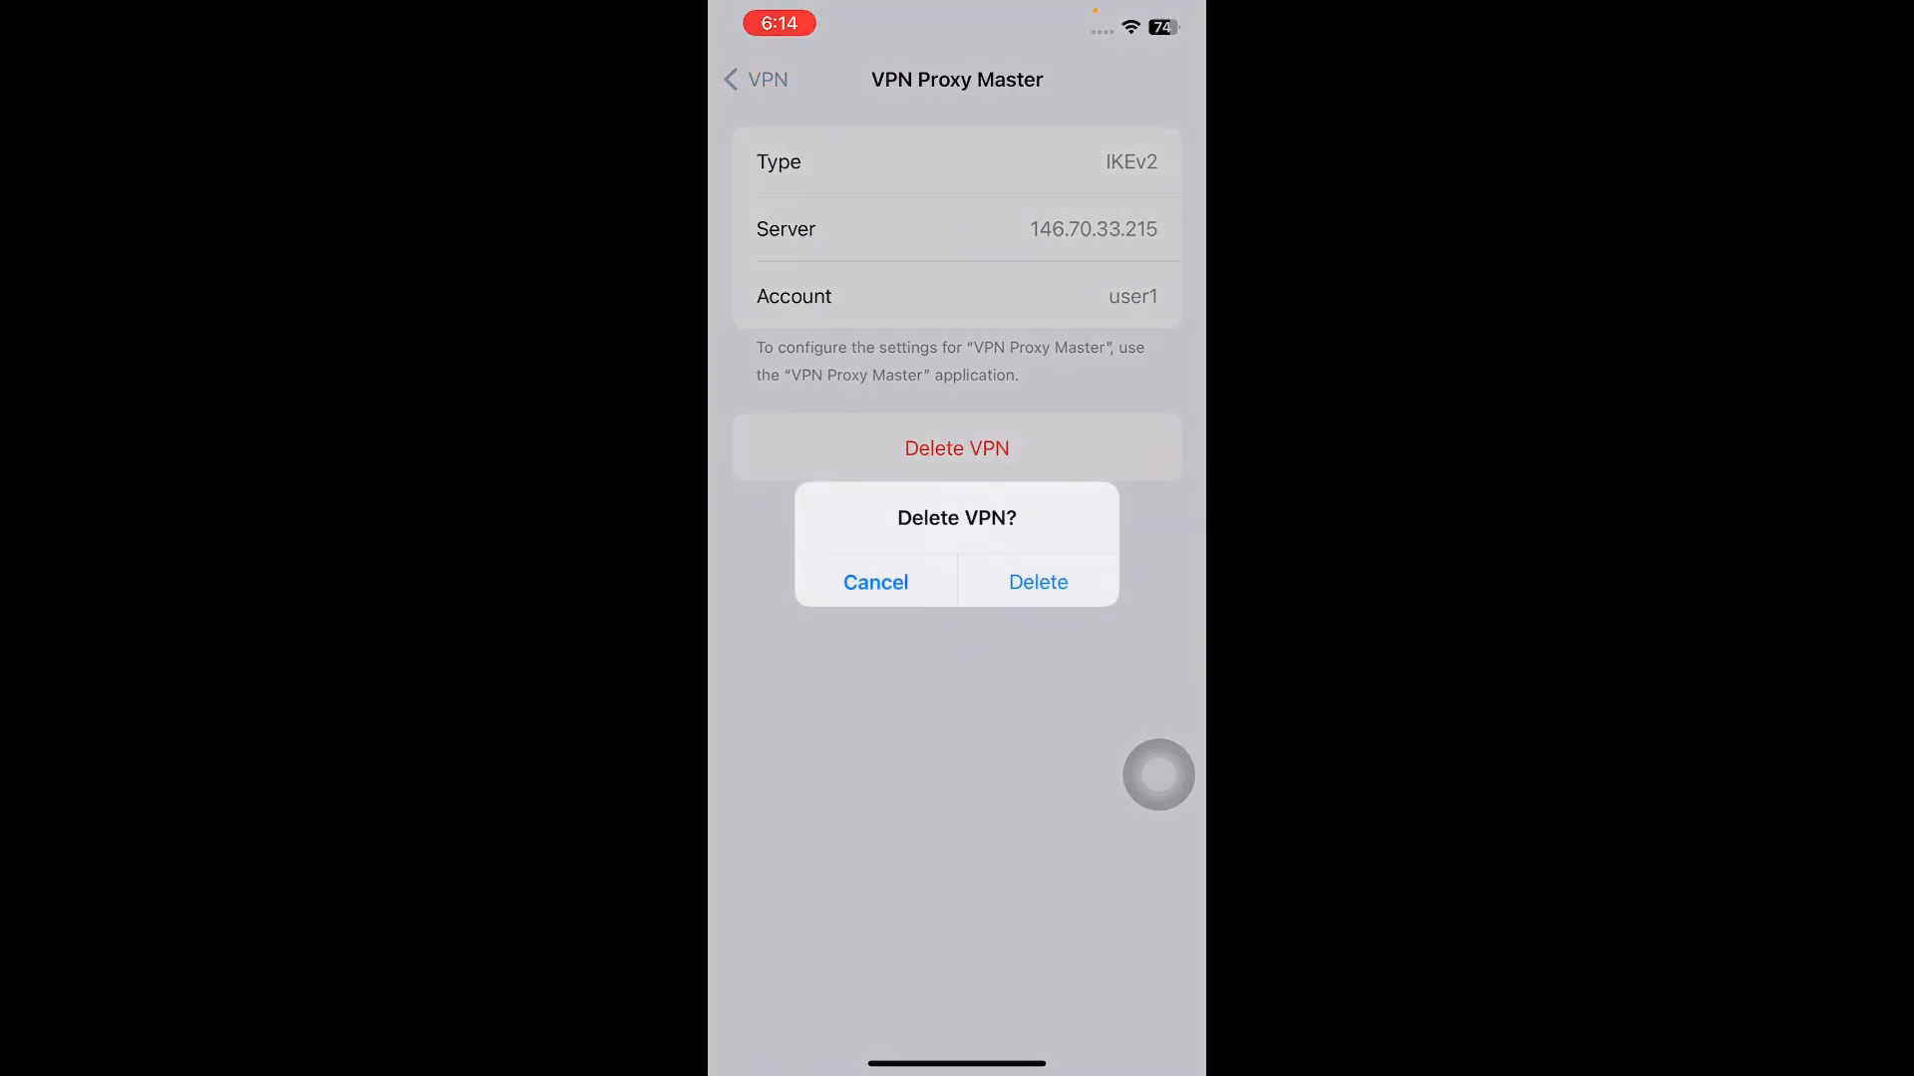
click(875, 581)
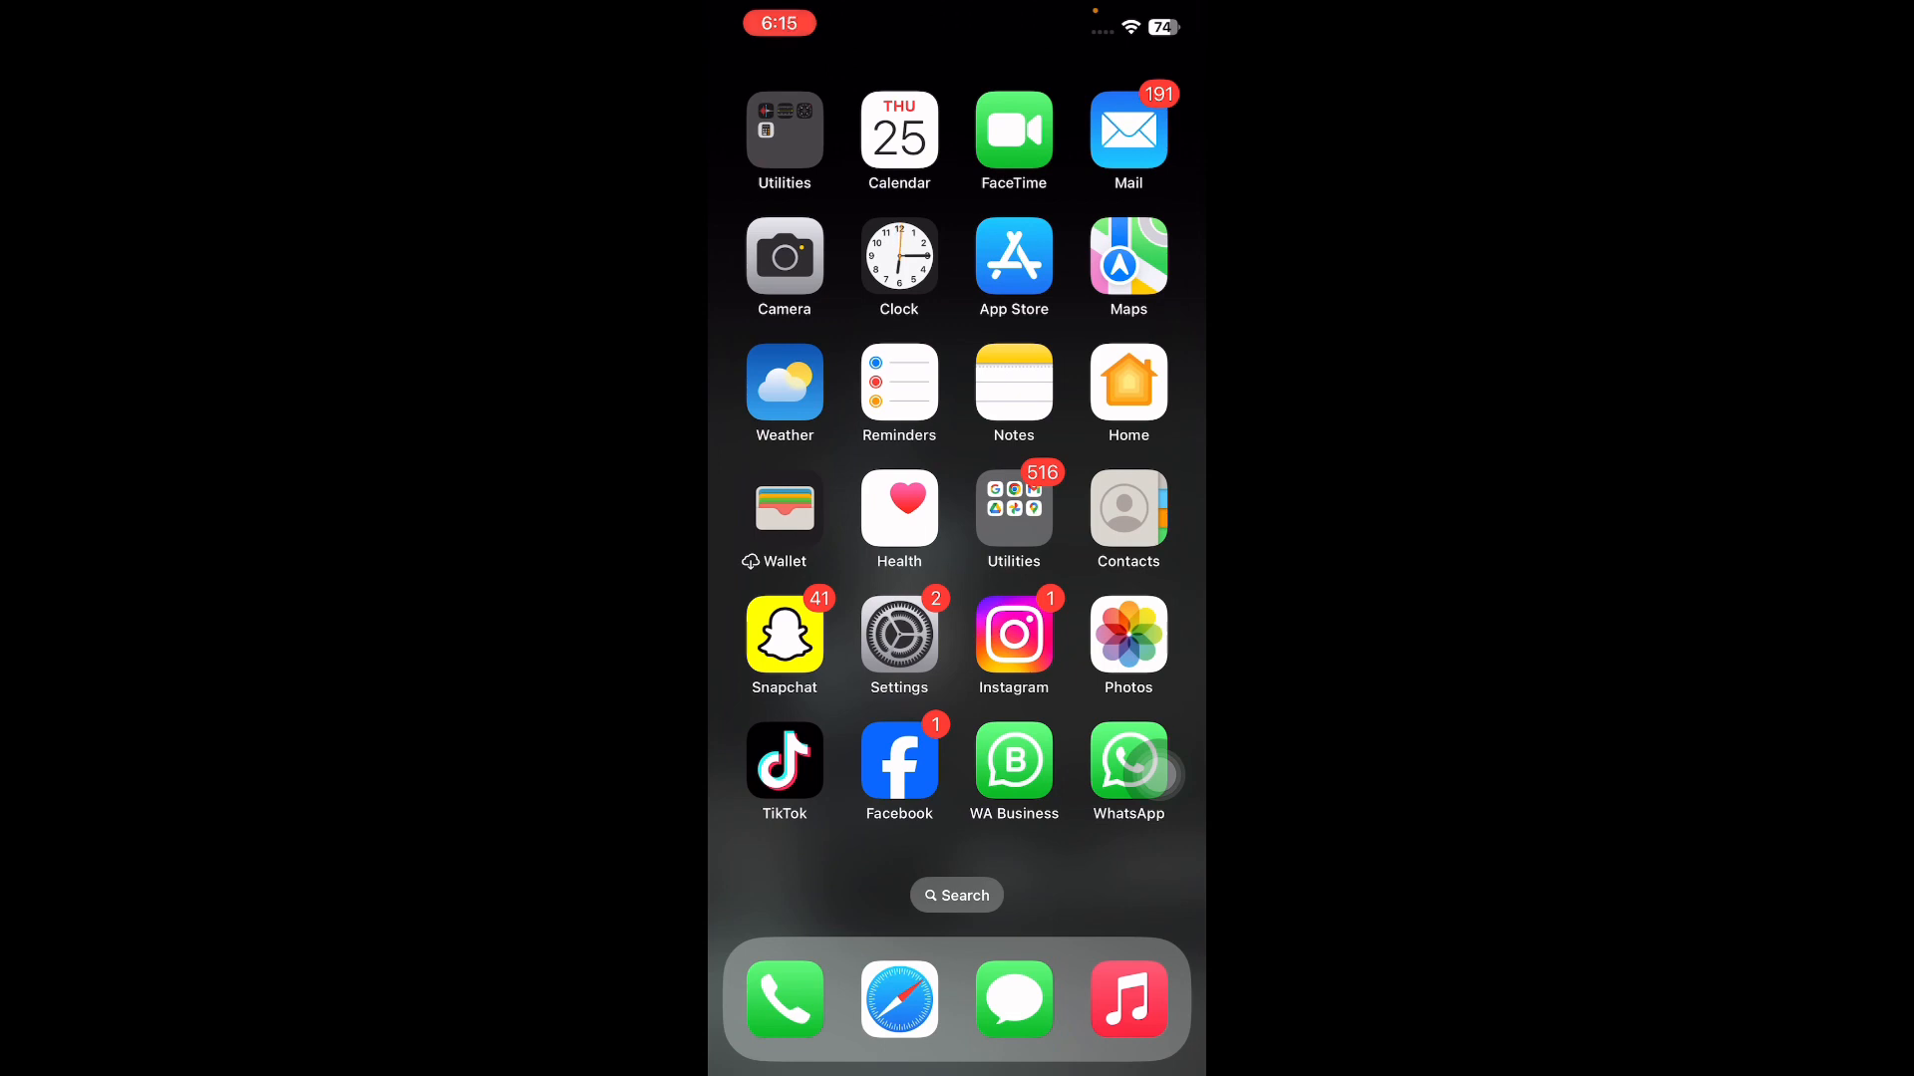
click(898, 631)
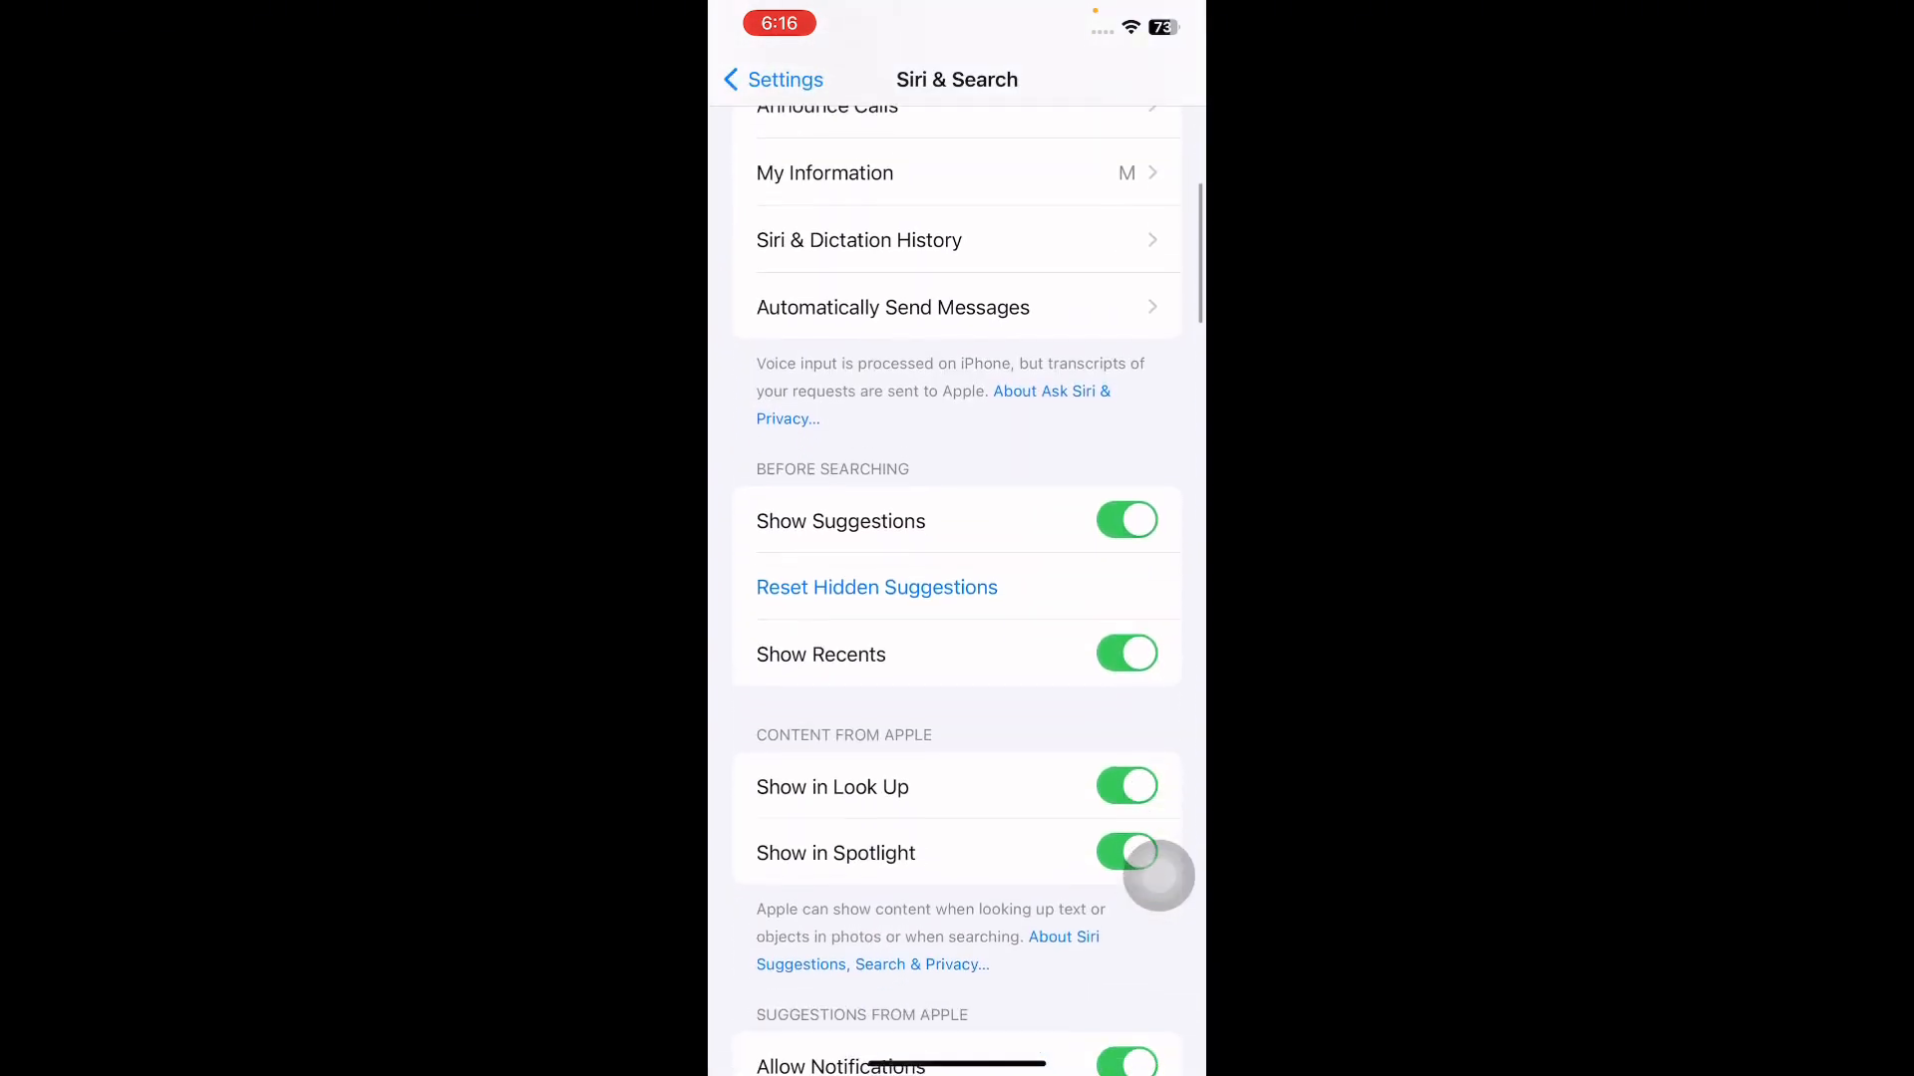
scroll(down, 3)
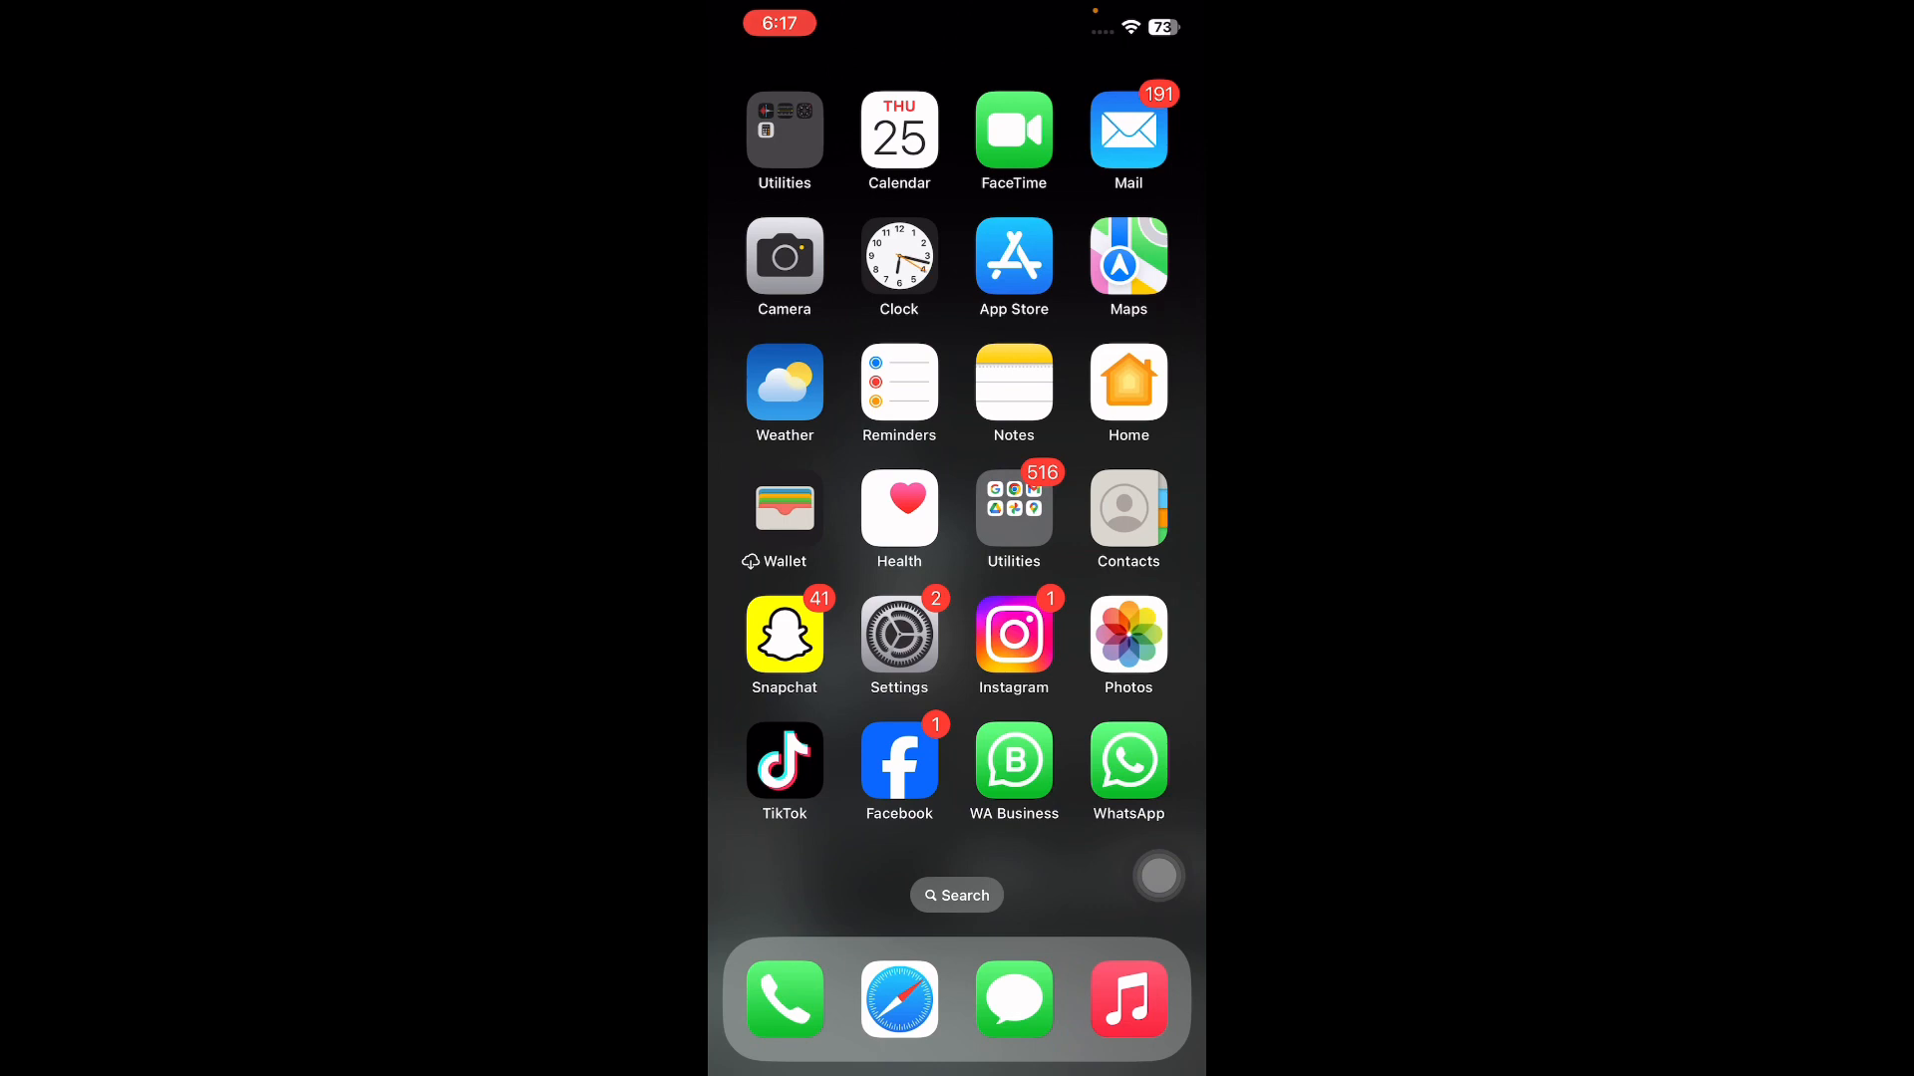
Choose Reset All Settings under General > Transfer or Reset iPhone, reaching Enter Passcode
click(898, 629)
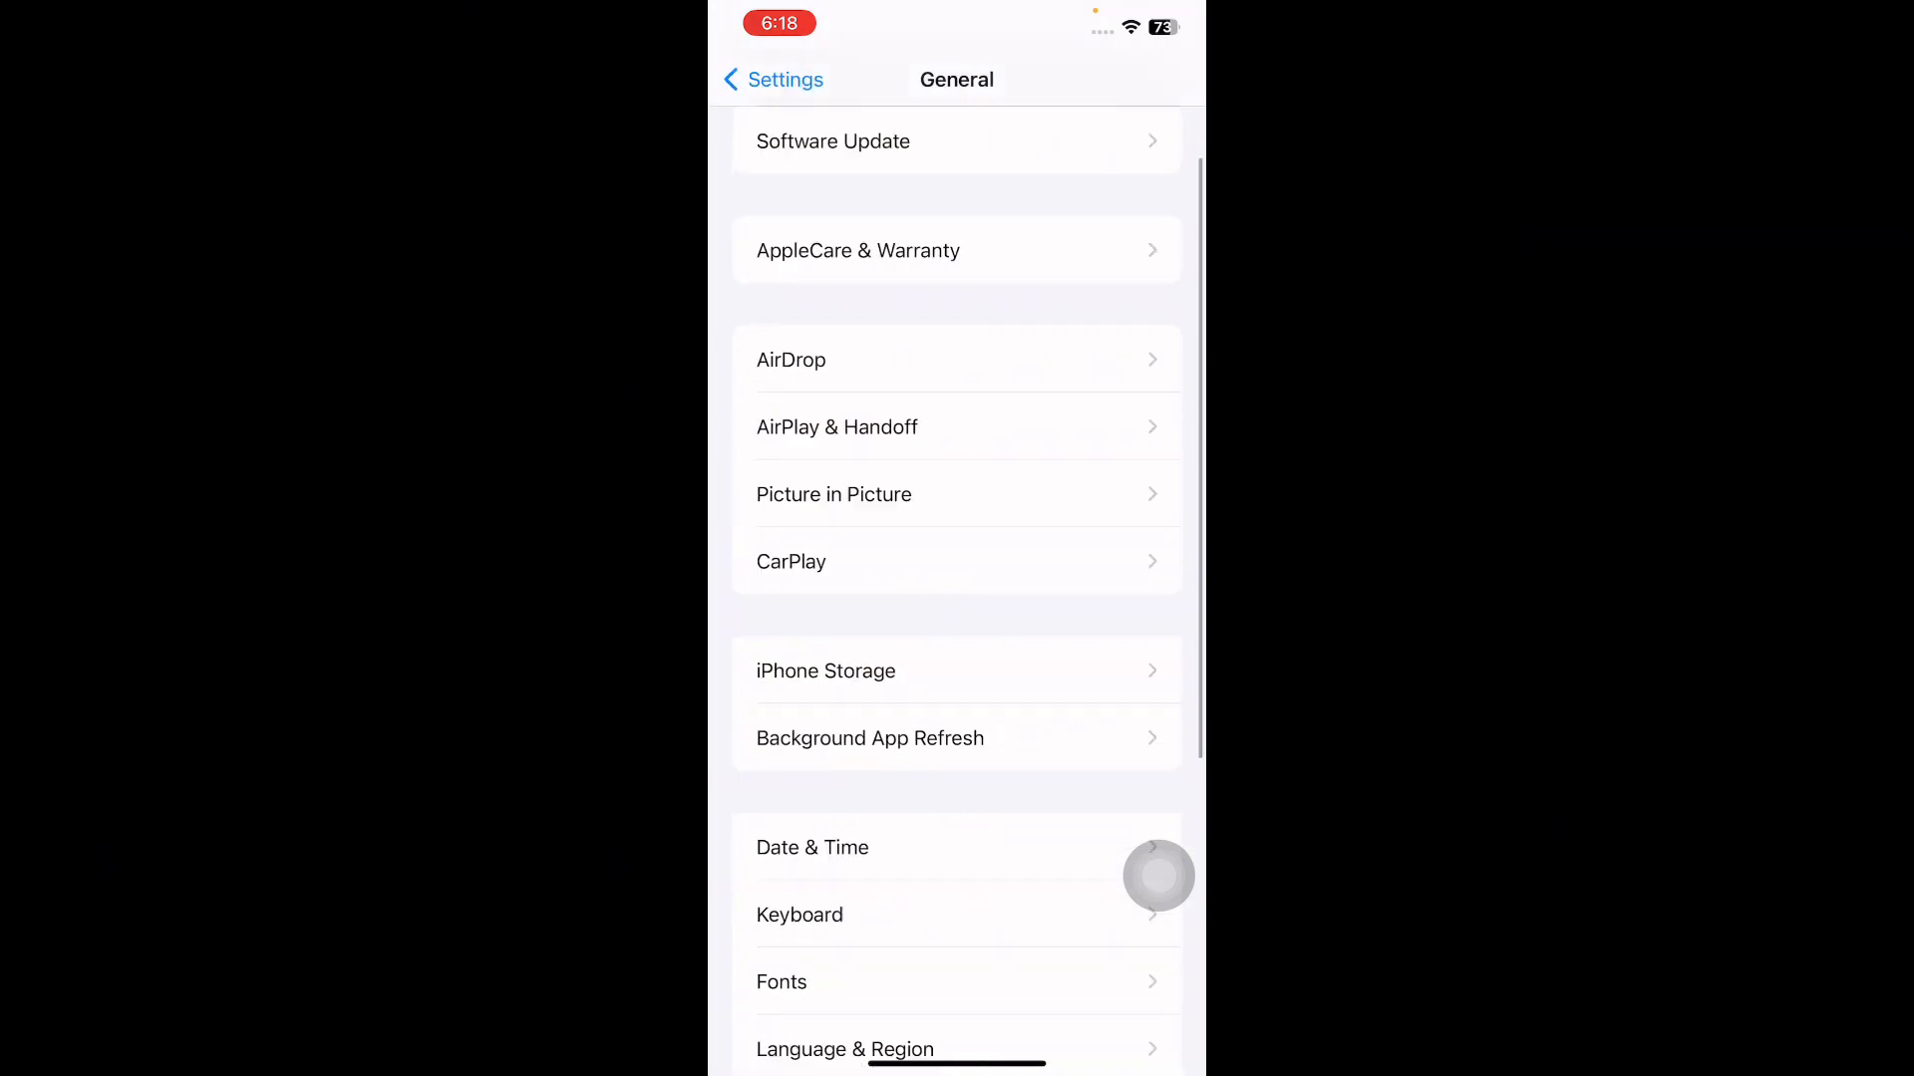
scroll(down, 3)
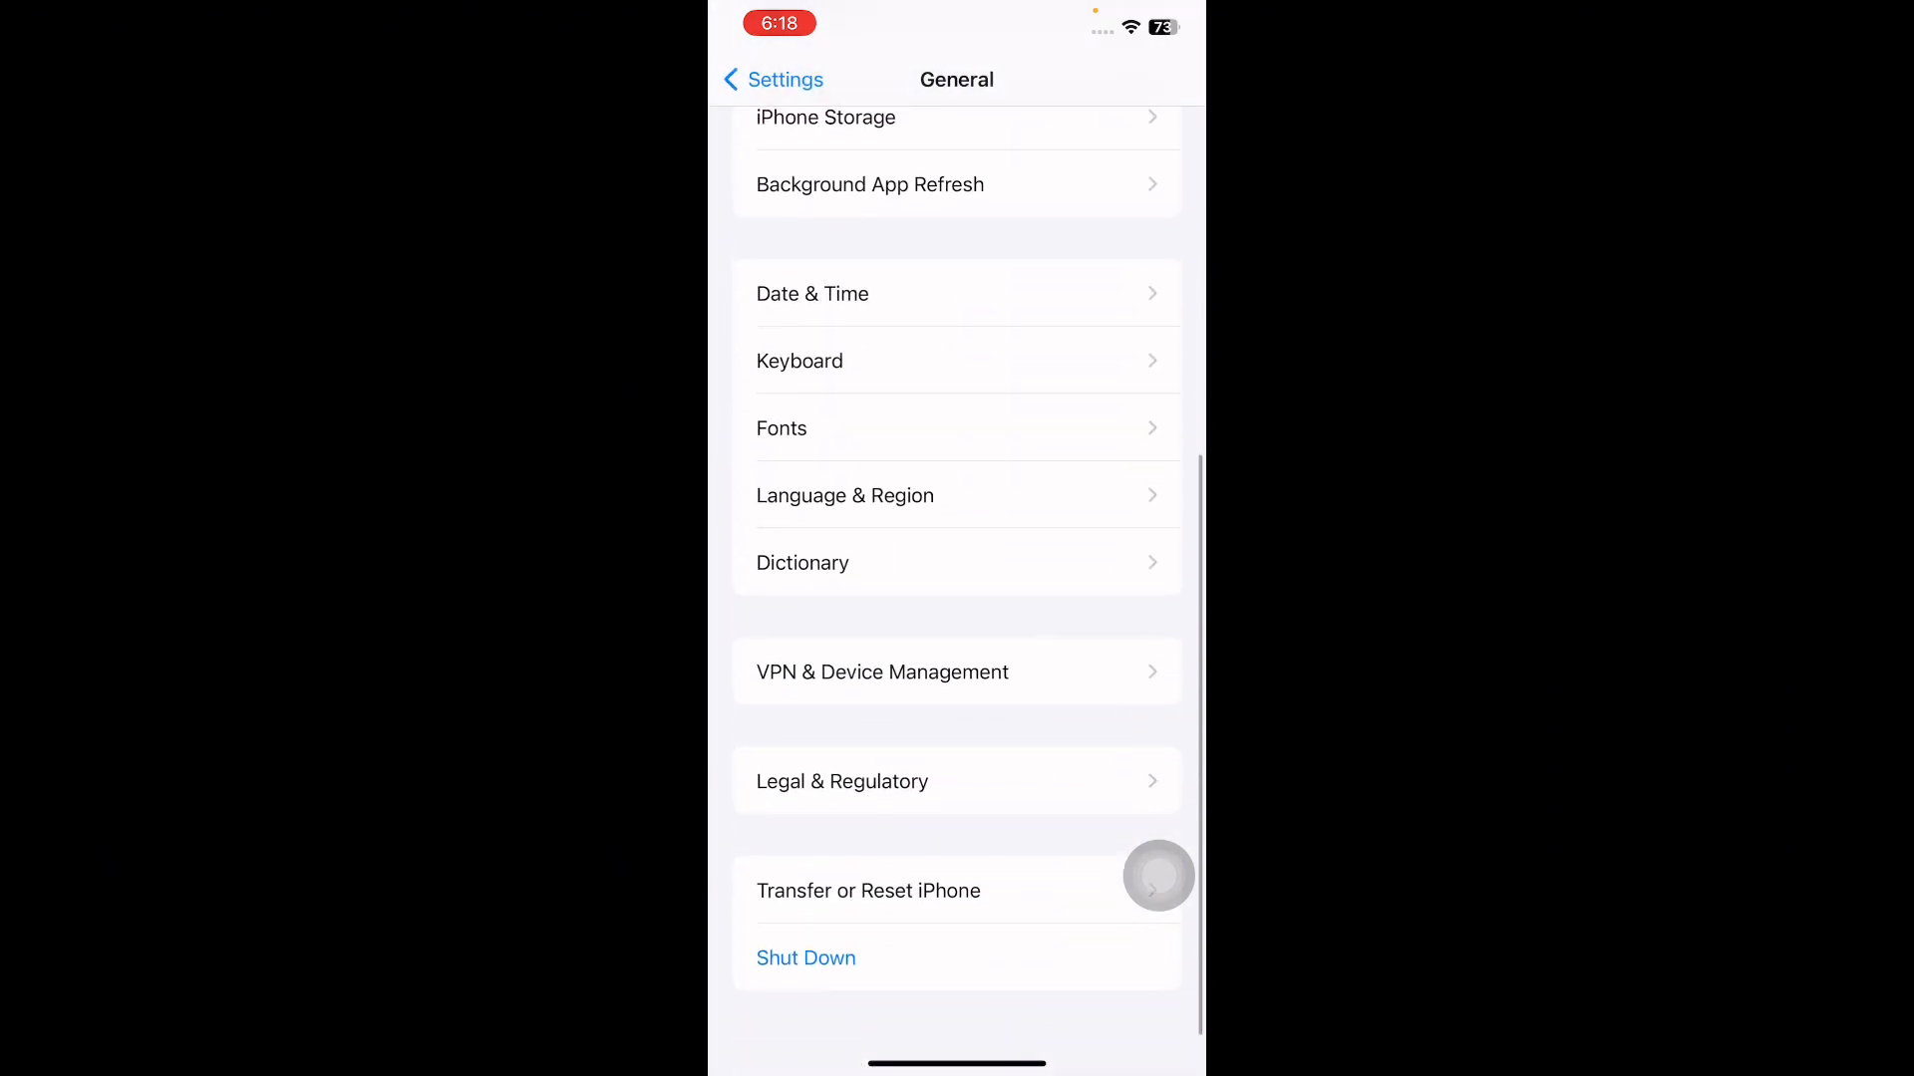
click(868, 890)
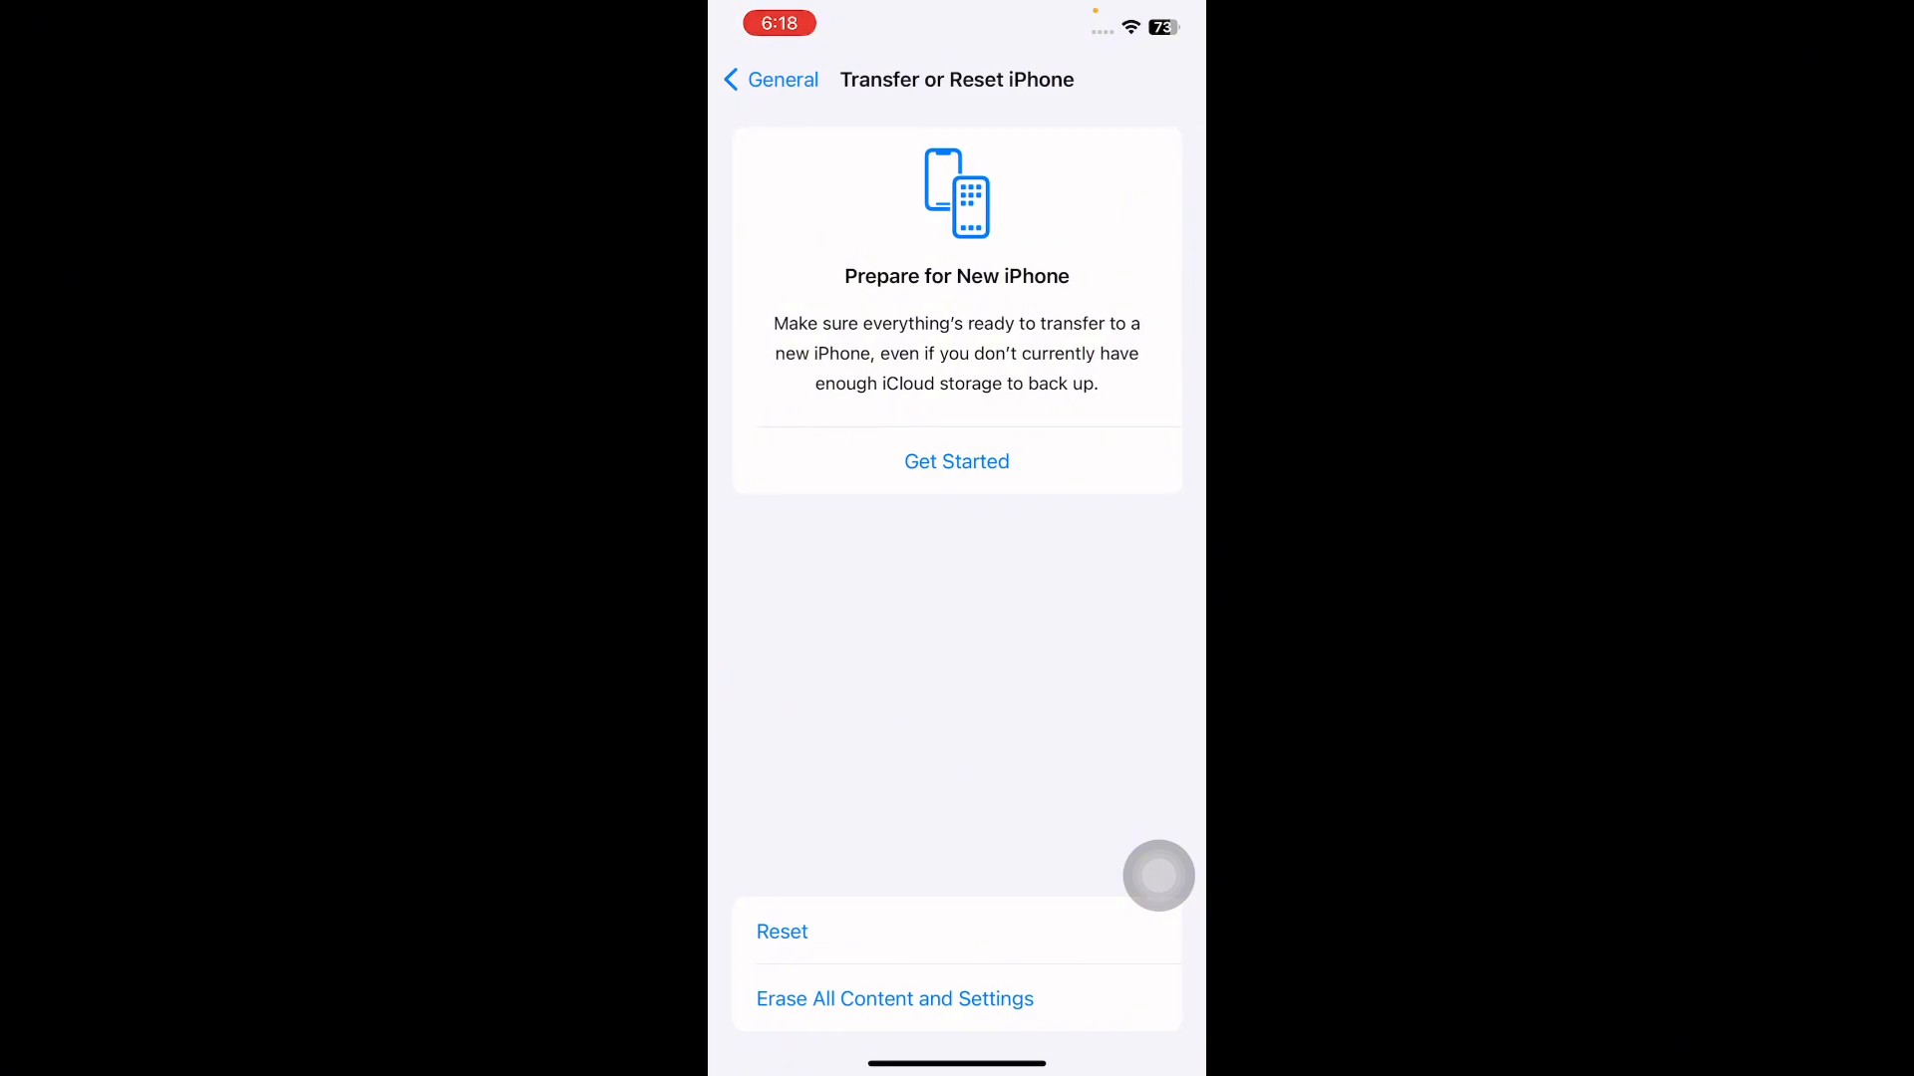
click(781, 931)
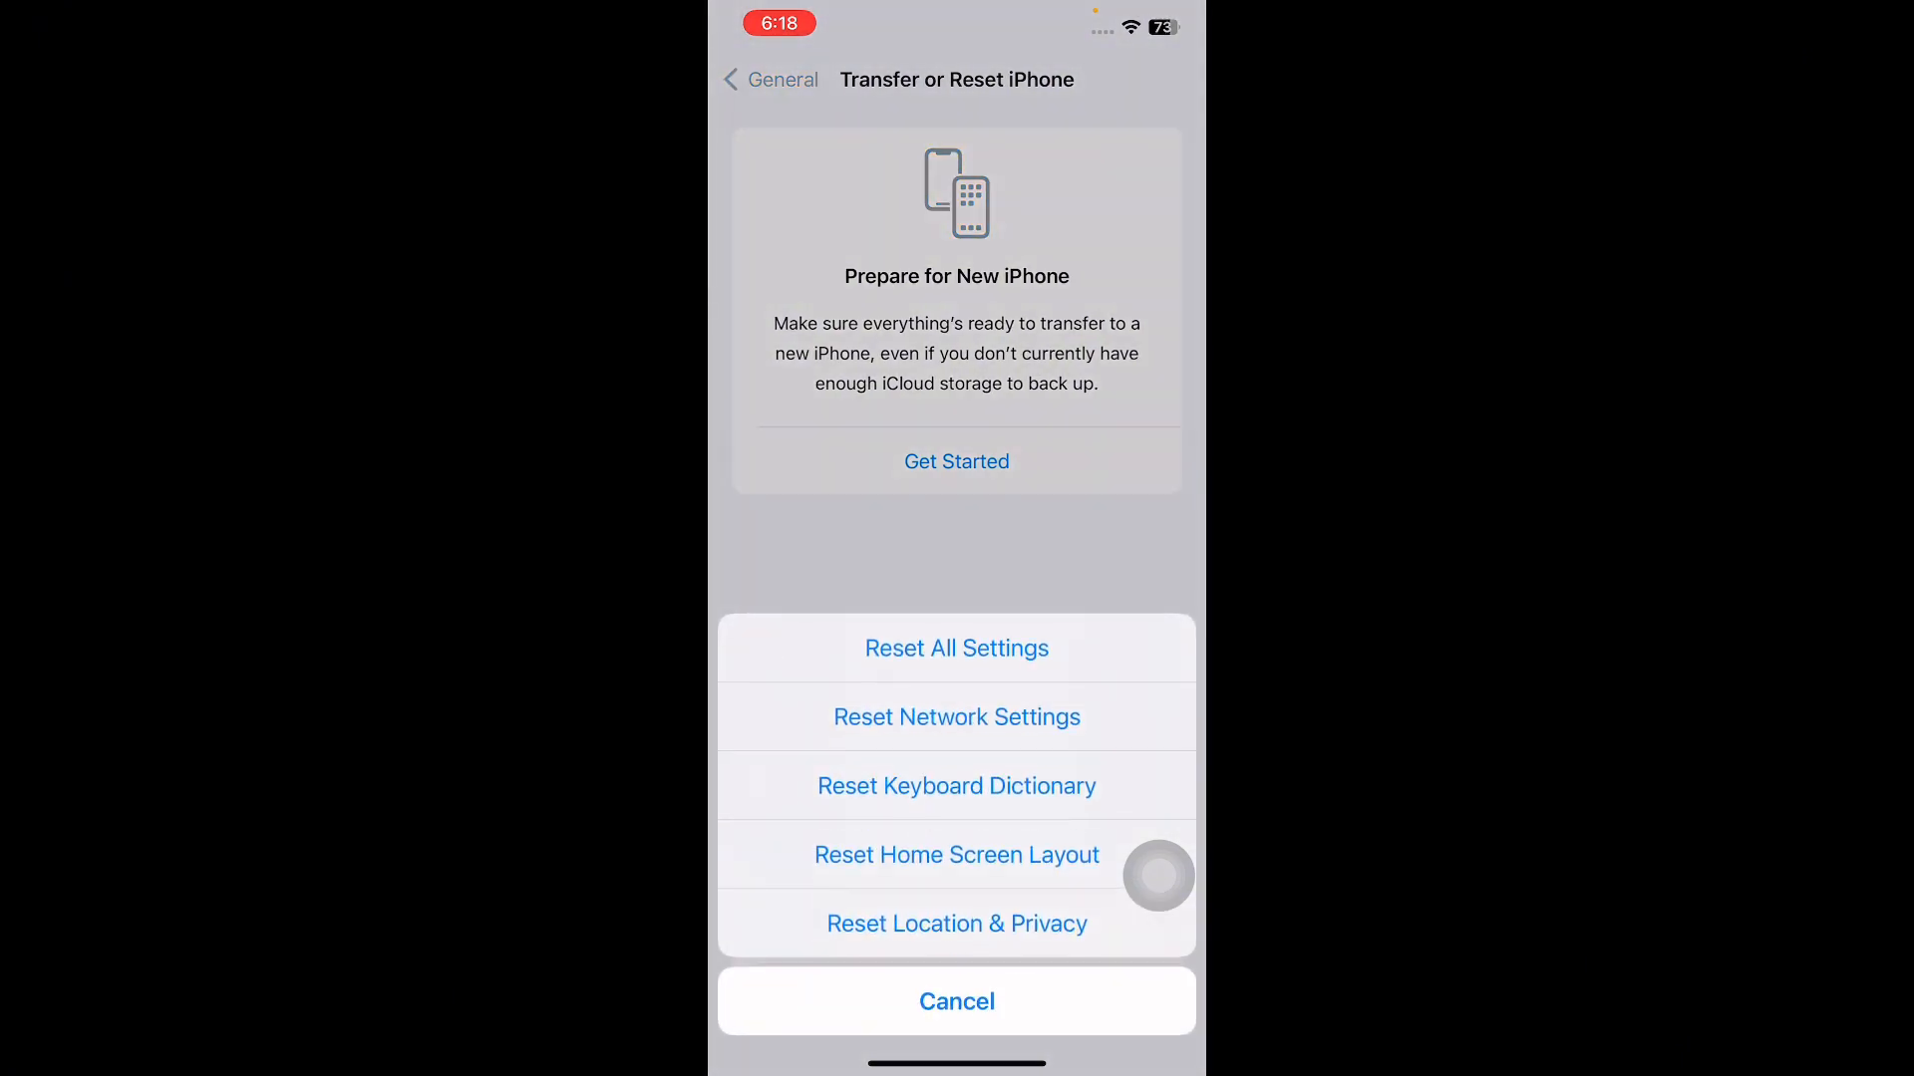
click(956, 1001)
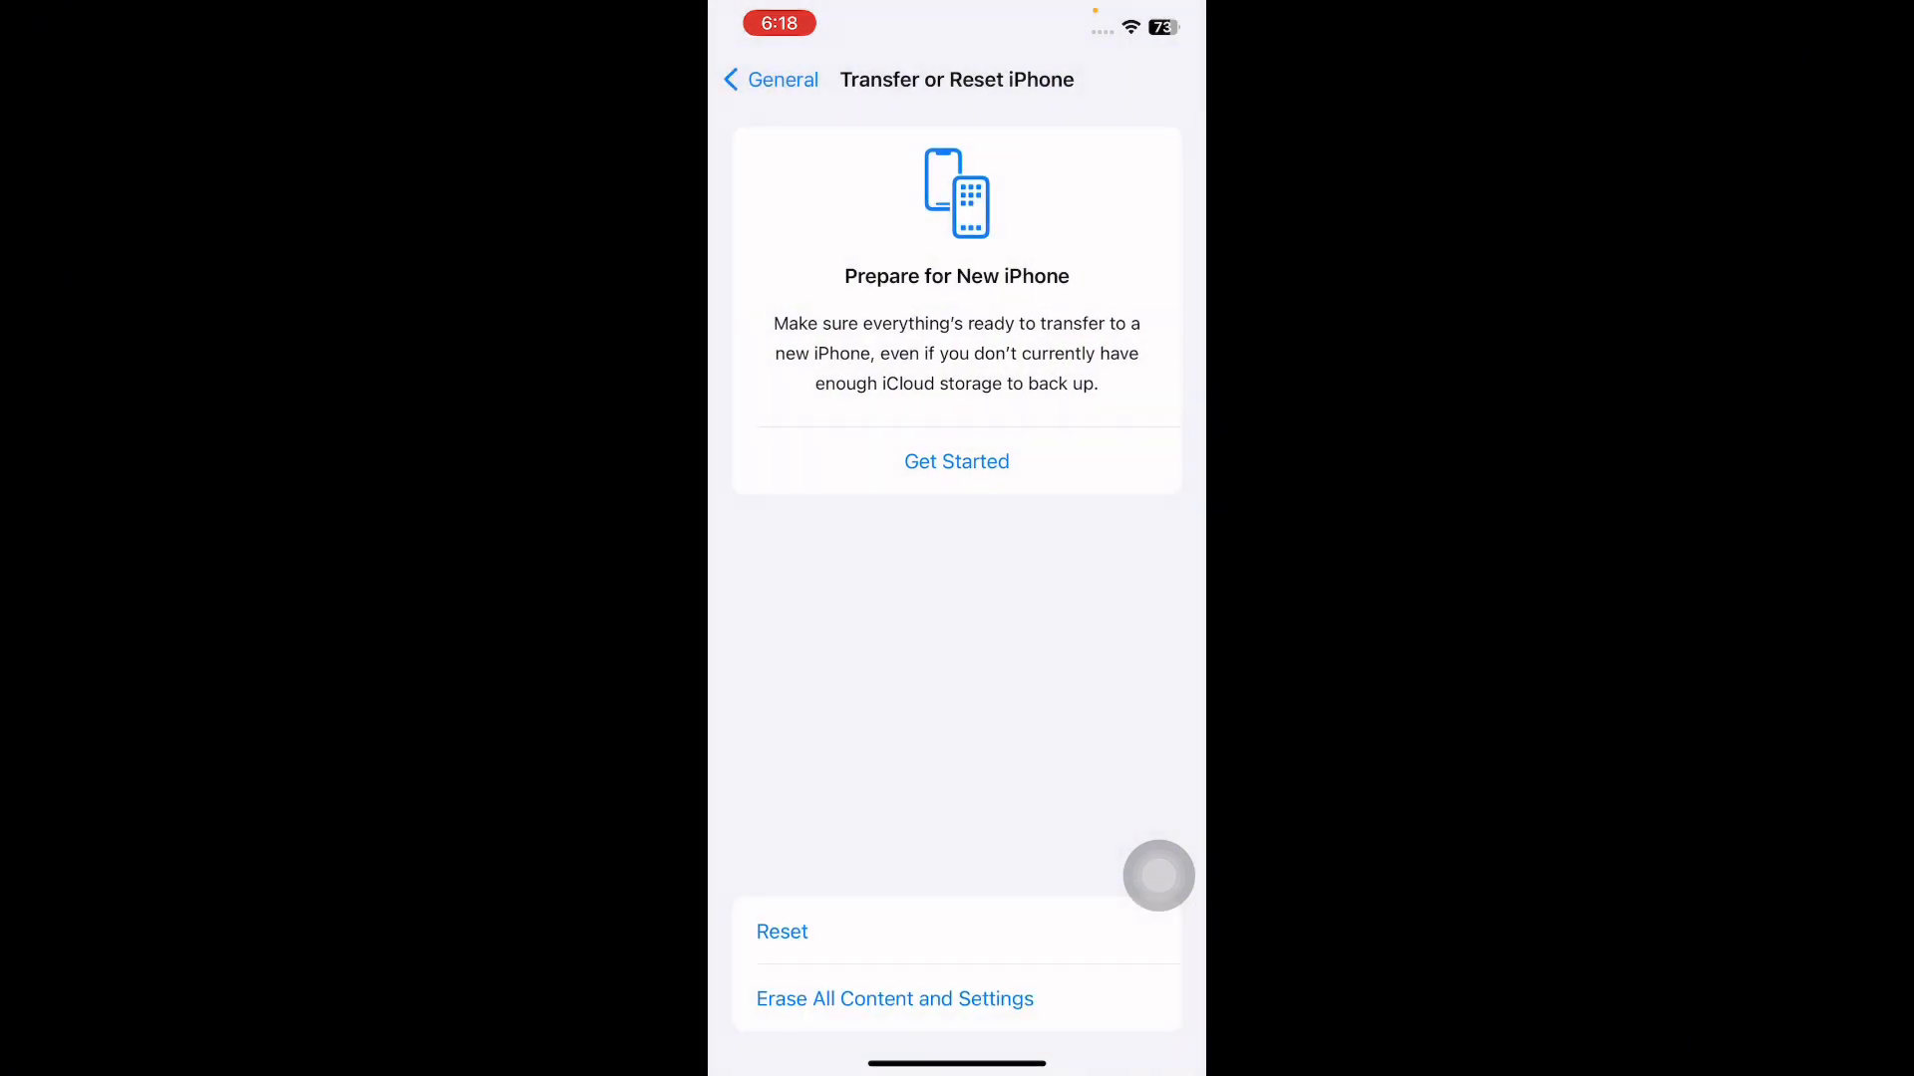
click(895, 999)
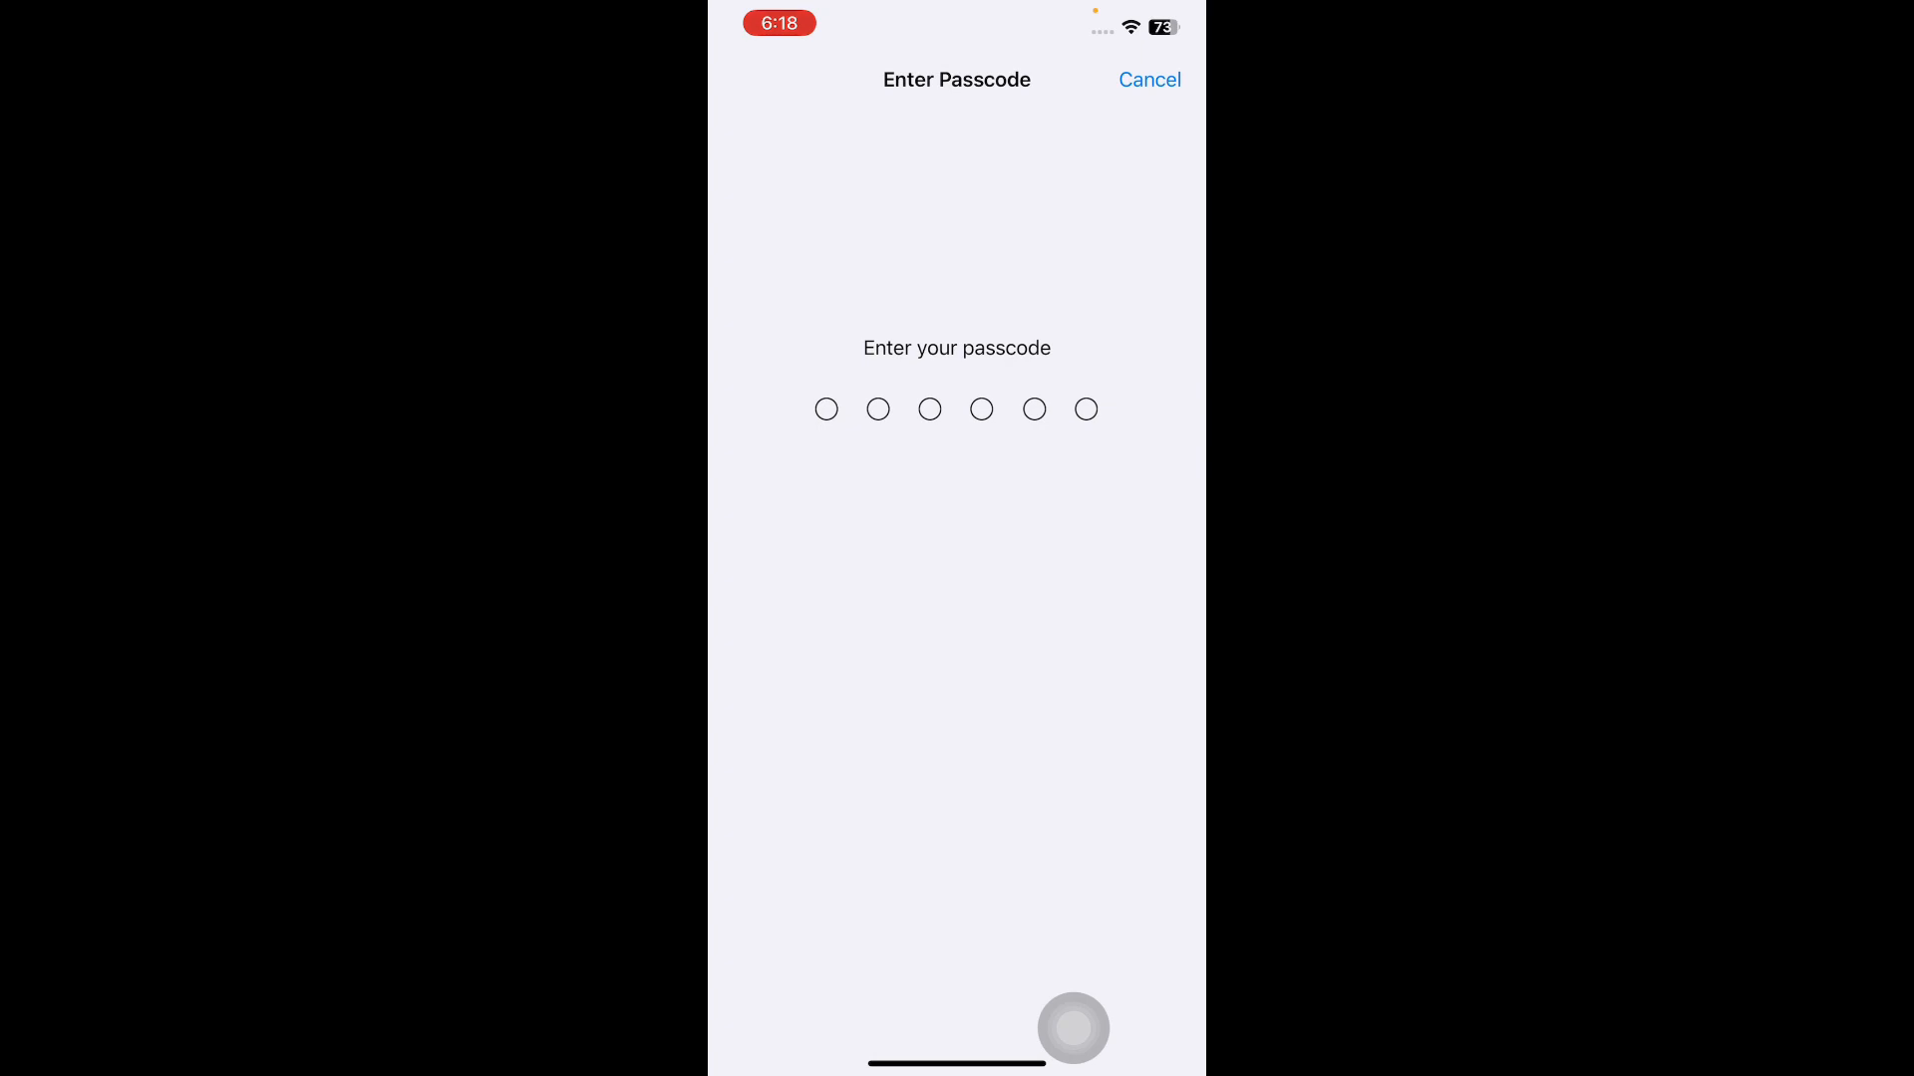